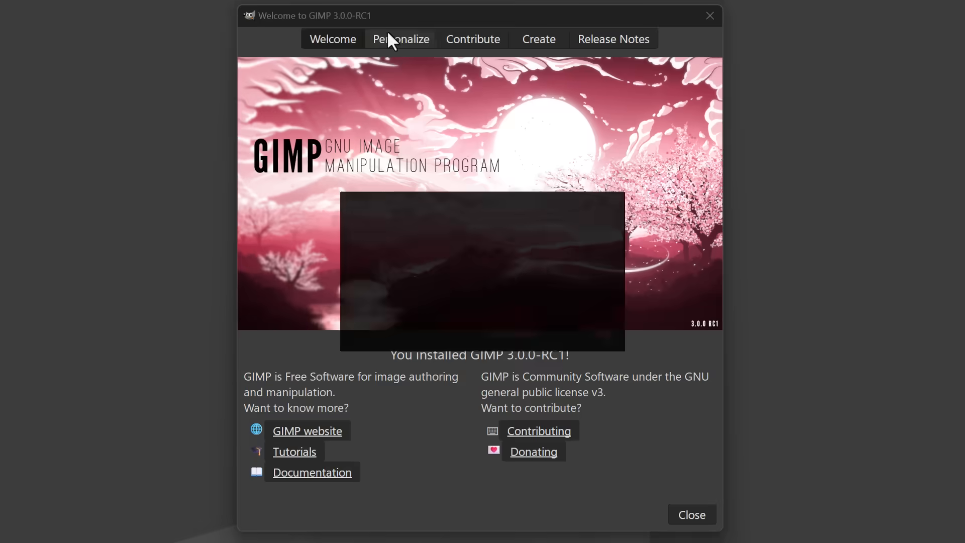
Step: Open the recent GIMP3LUM1080.jpg dragon image from the welcome dialog, keeping its embedded sRGB profile
click(400, 39)
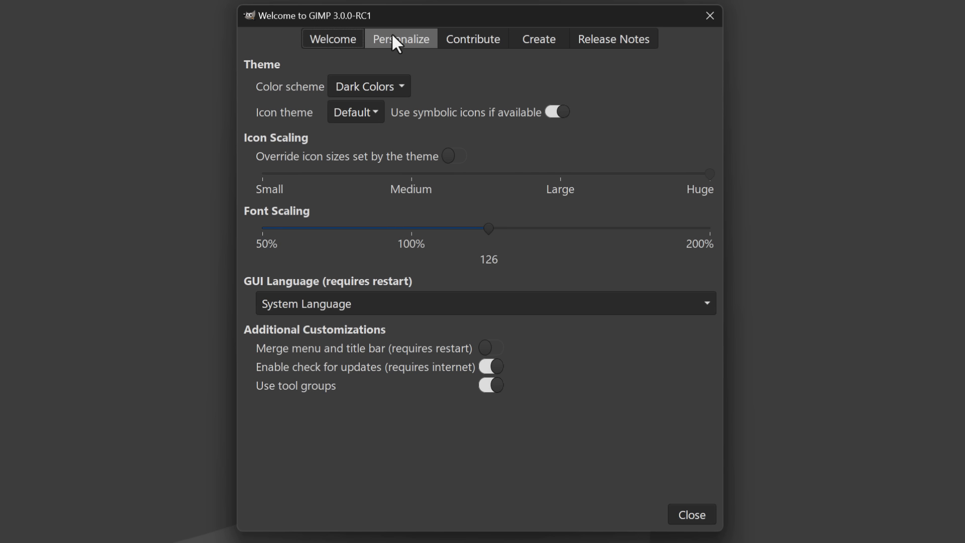
mouse_move(383, 12)
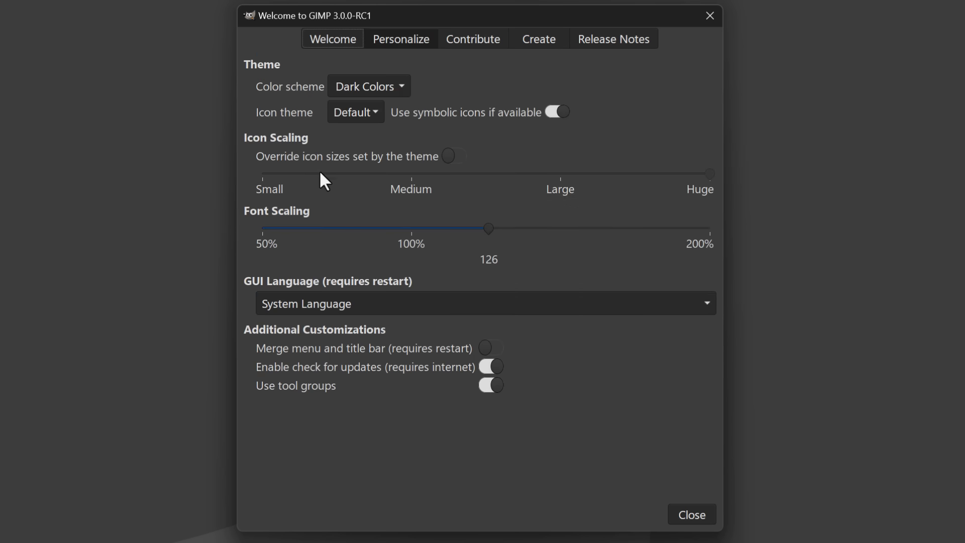
mouse_move(325, 125)
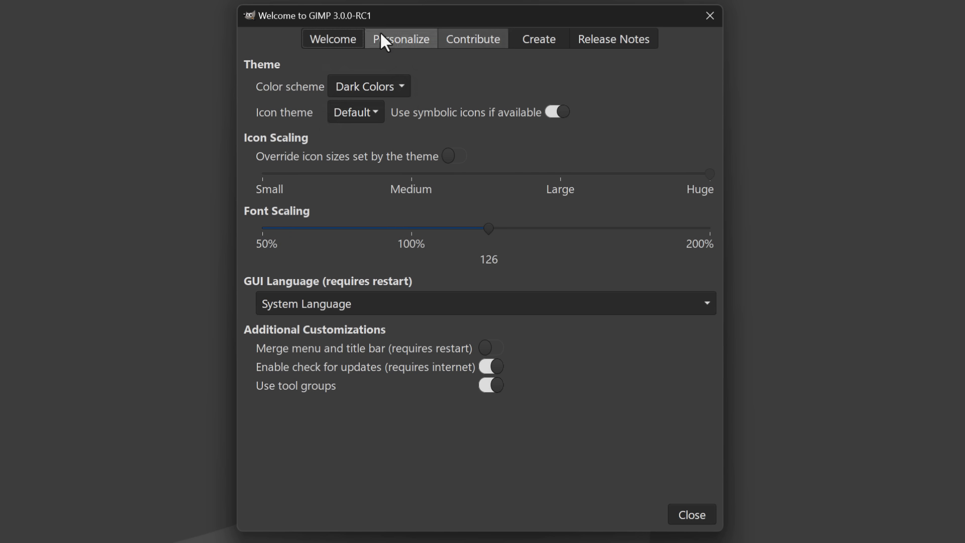
click(332, 40)
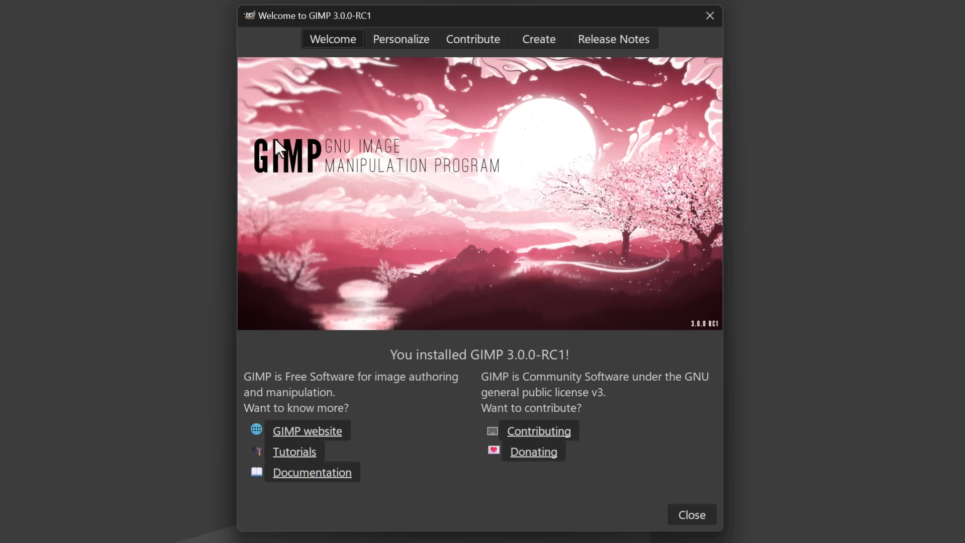
mouse_move(299, 153)
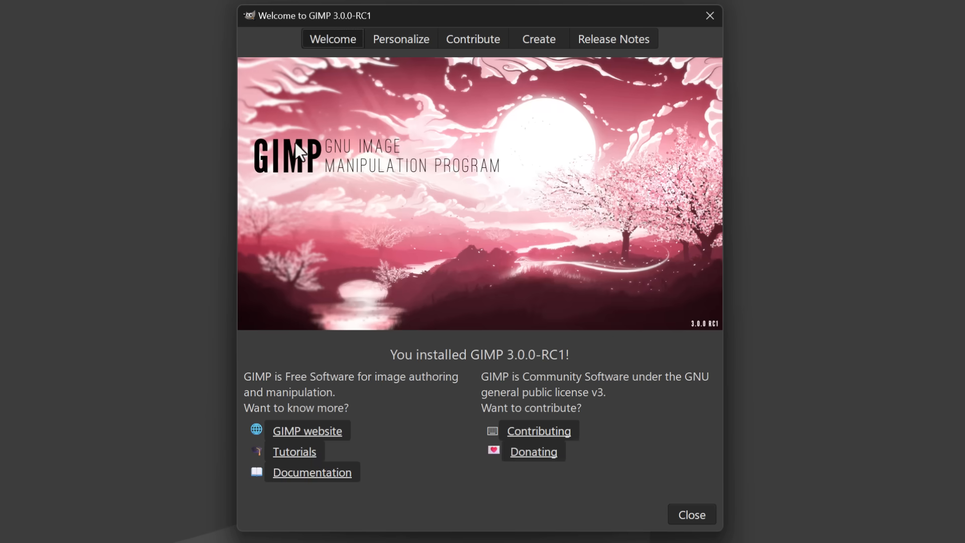
click(537, 38)
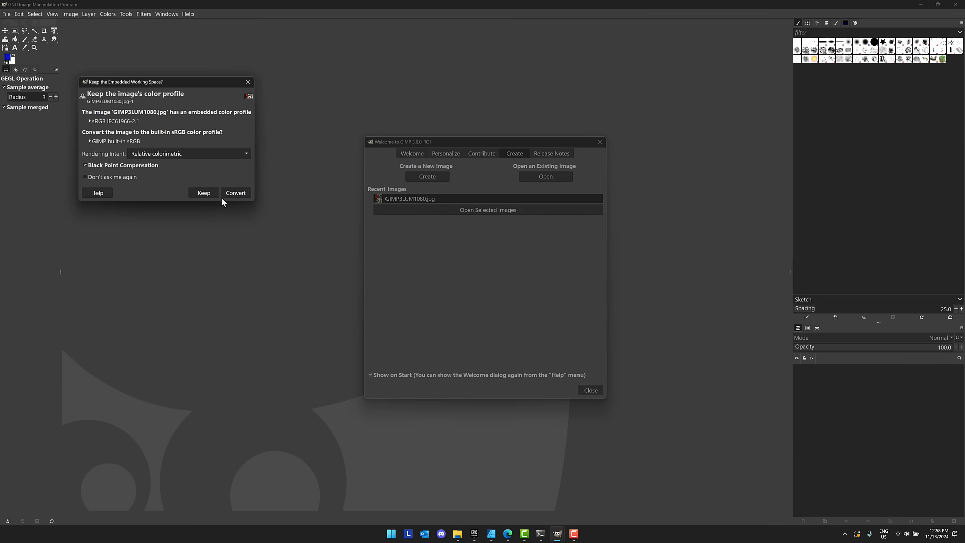
click(203, 193)
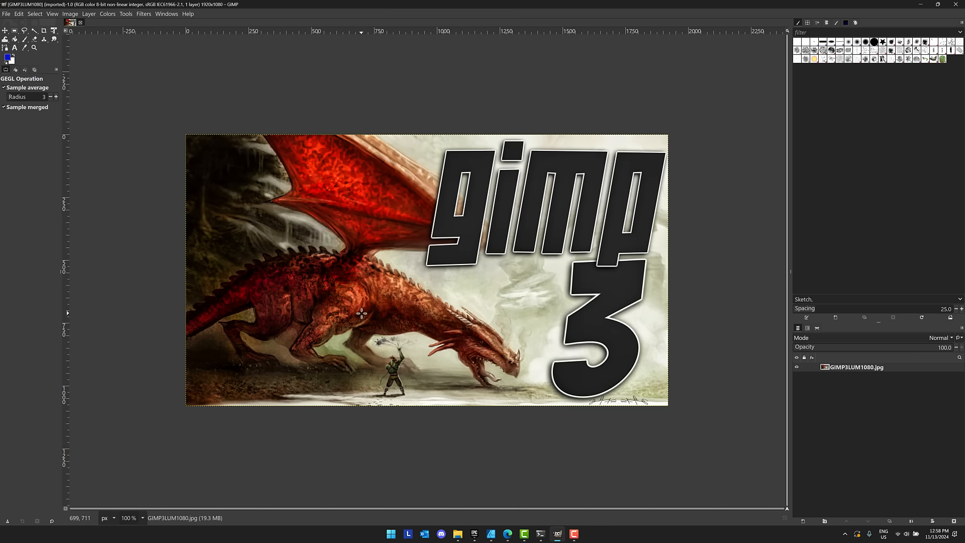
mouse_move(355, 311)
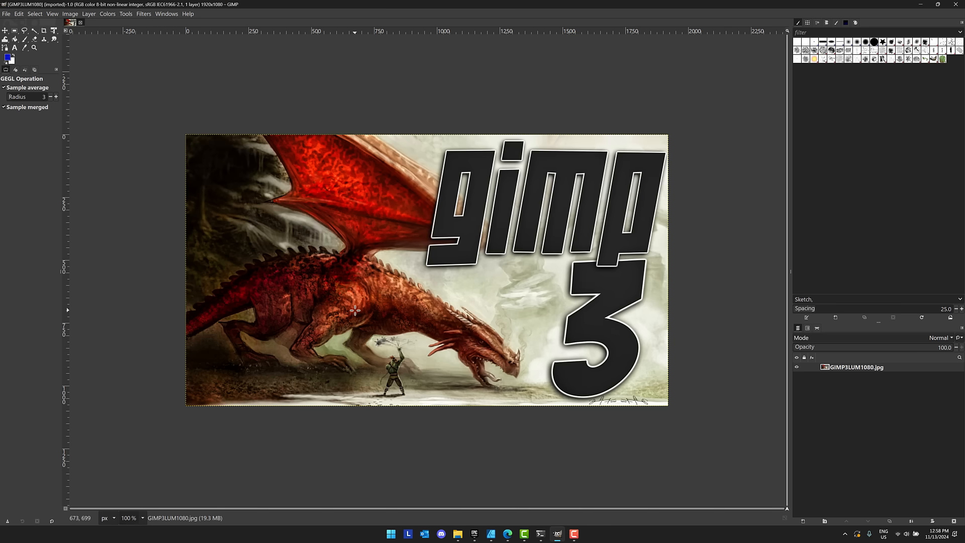
mouse_move(19, 9)
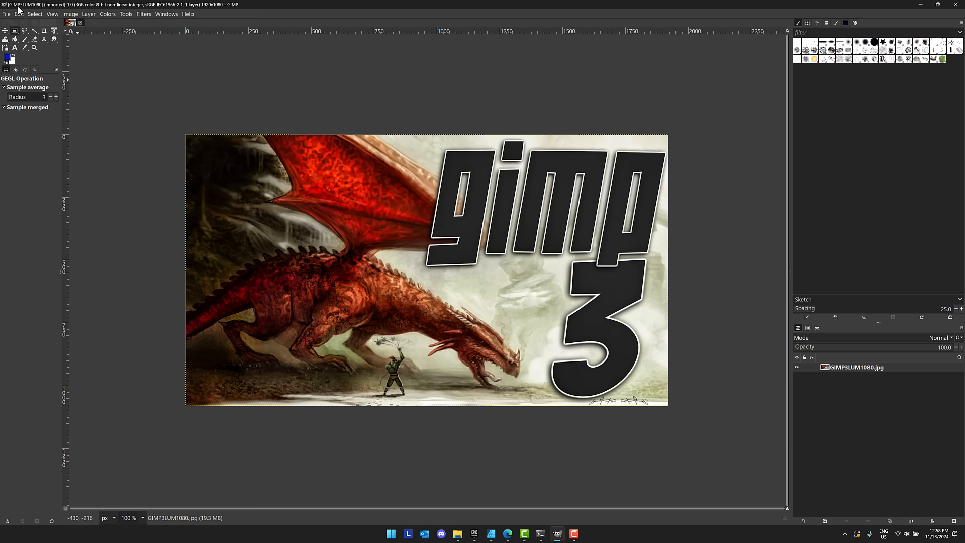
mouse_move(127, 87)
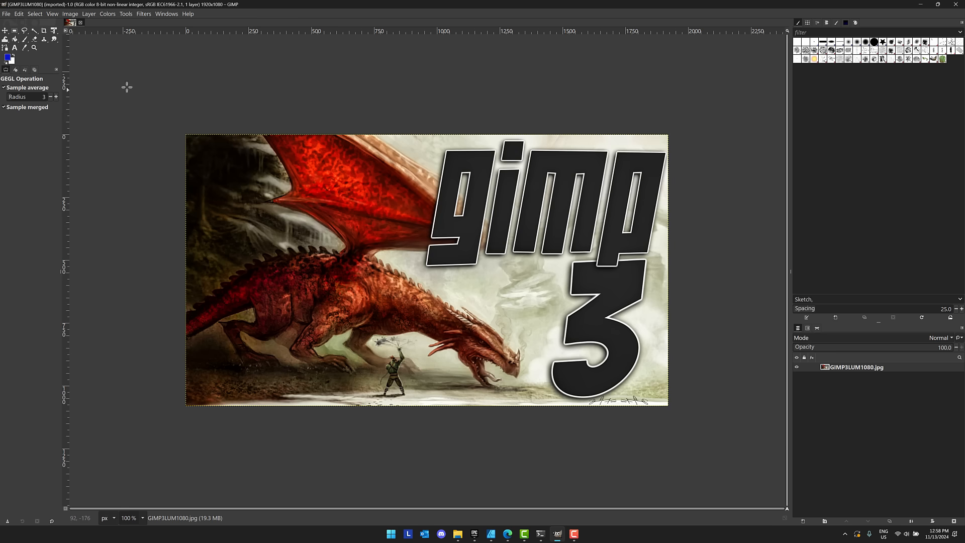
mouse_move(530, 101)
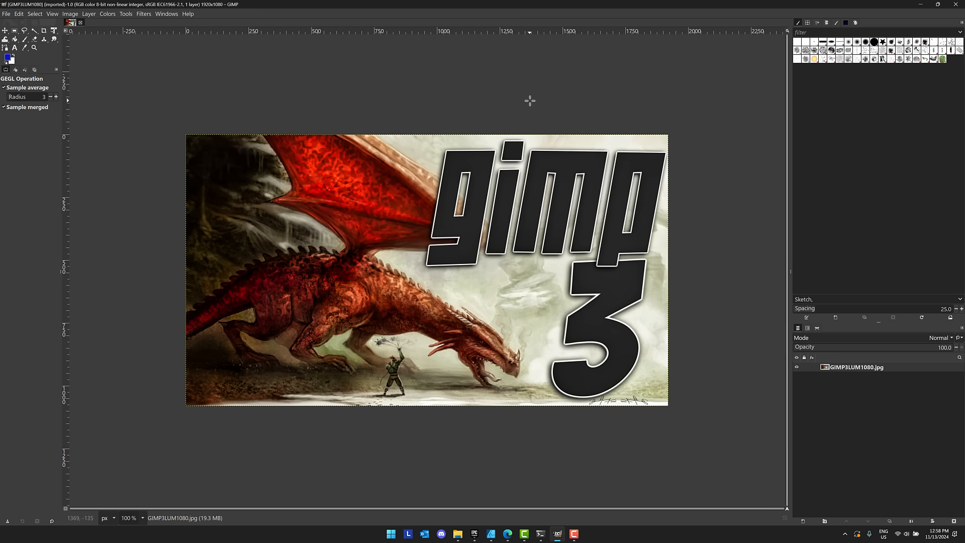
click(18, 13)
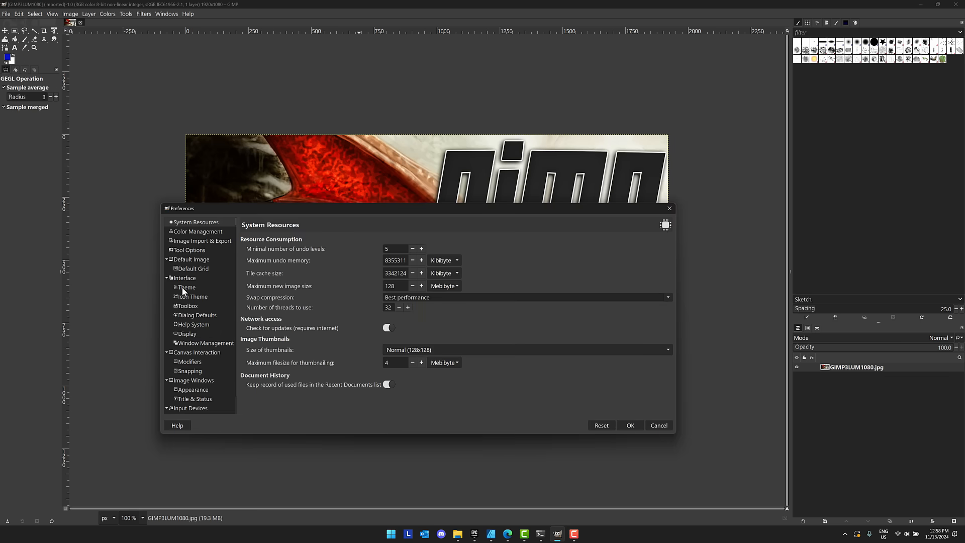
Step: In Preferences > Interface > Theme, override icon sizes to Large, then review the Icon Theme page
click(186, 286)
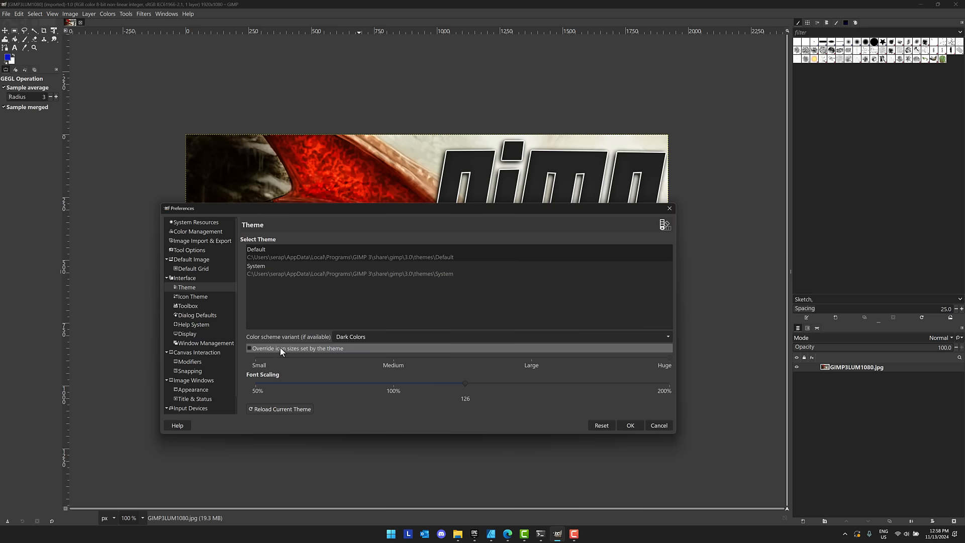
click(250, 348)
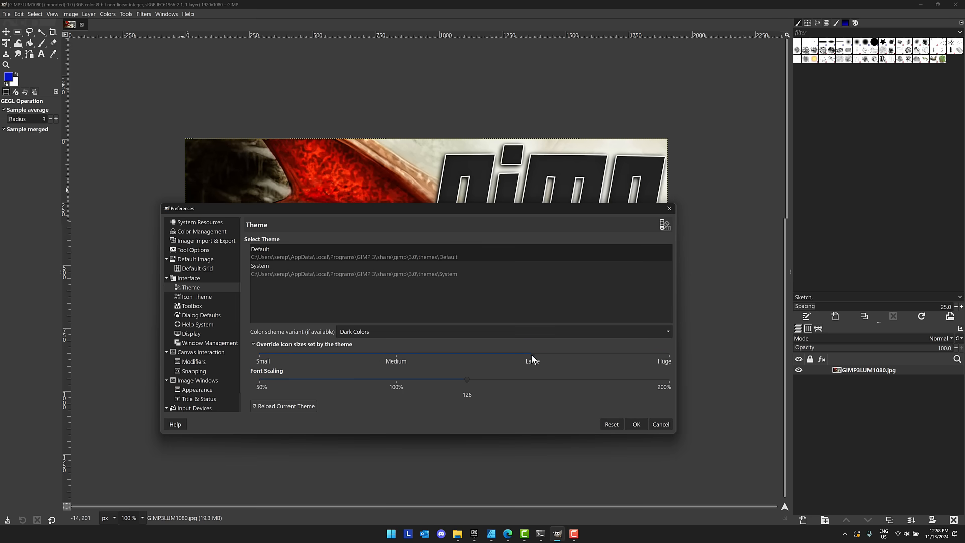
click(354, 254)
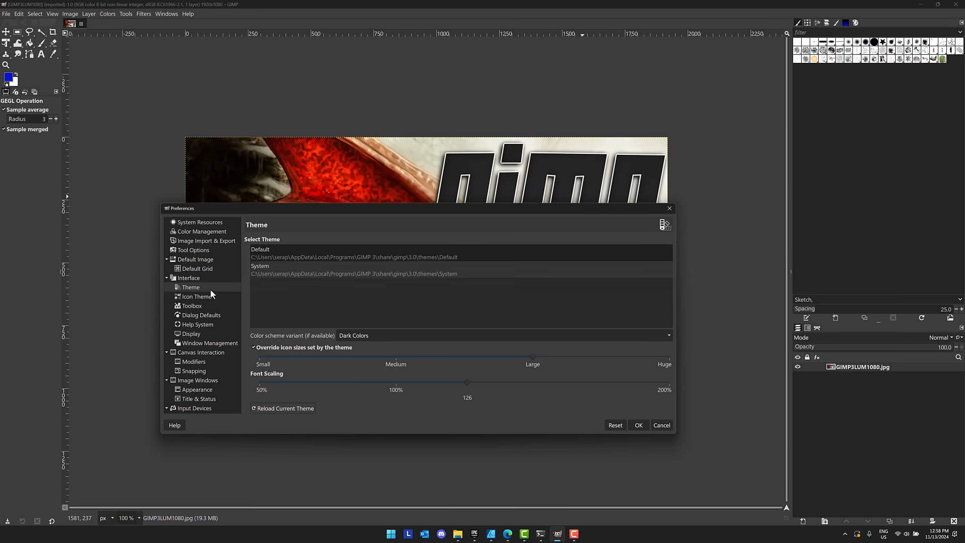
click(196, 295)
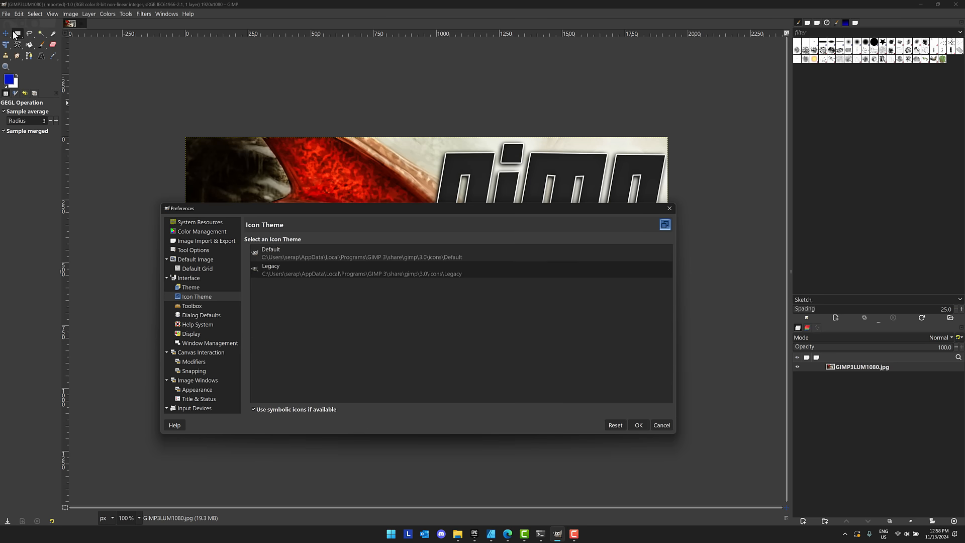
mouse_move(319, 224)
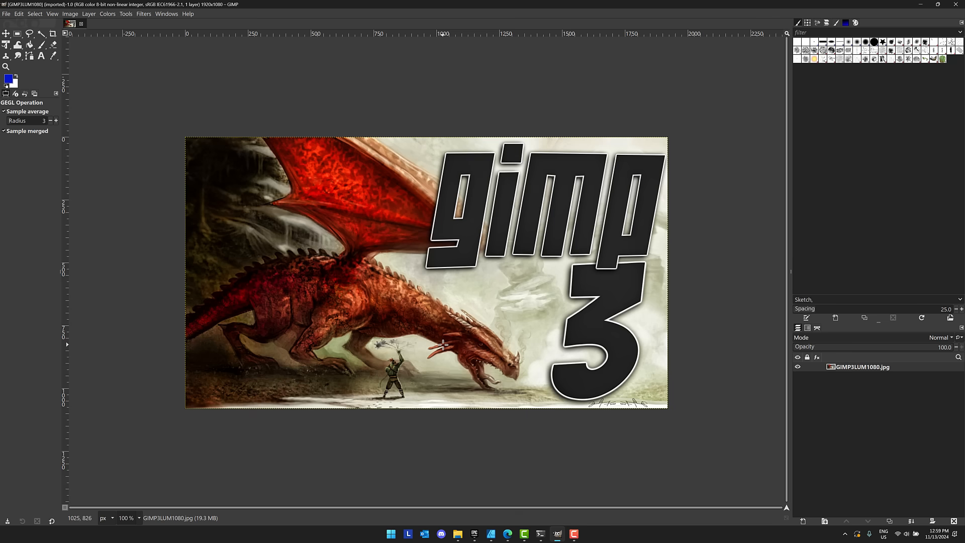
mouse_move(827, 531)
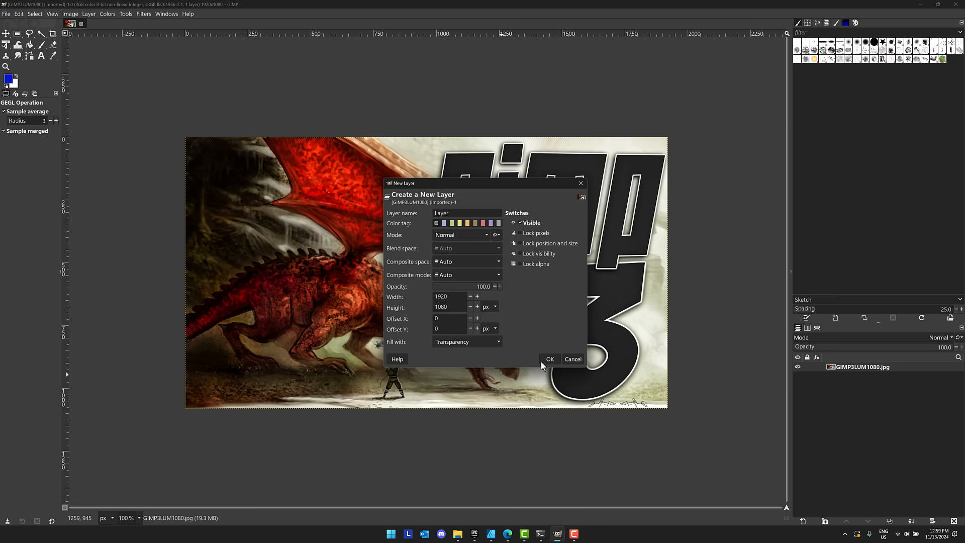
Step: Add a new transparent layer over the dragon and apply a Gaussian Blur filter to it
click(548, 359)
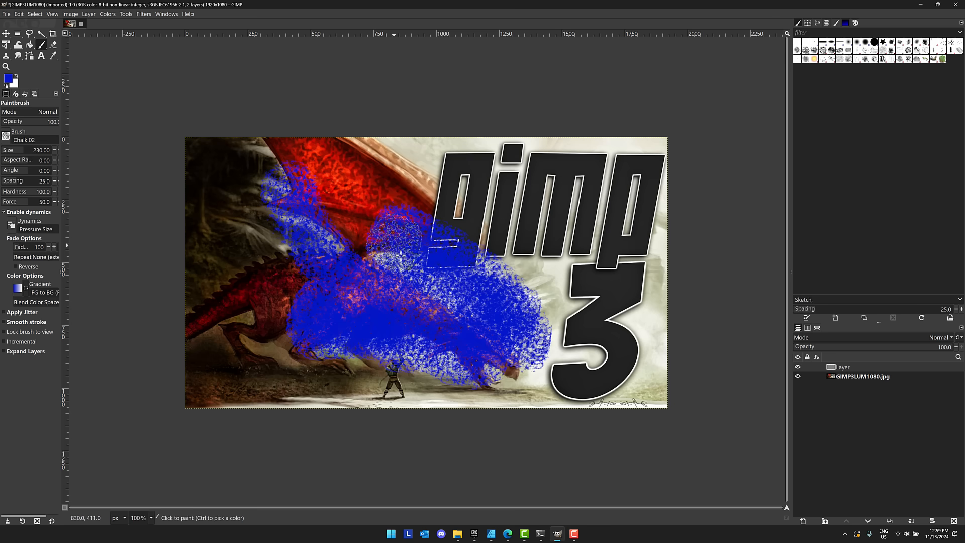
click(144, 13)
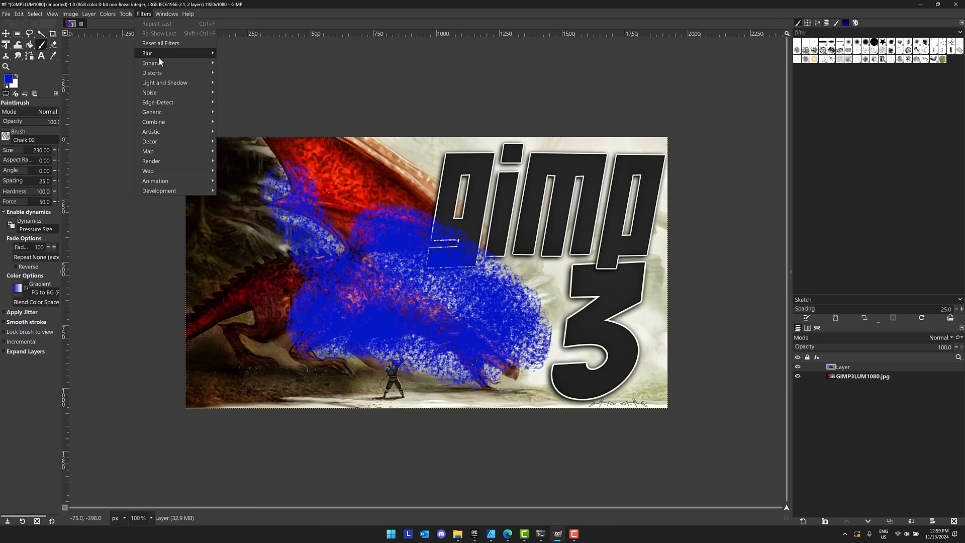
click(146, 53)
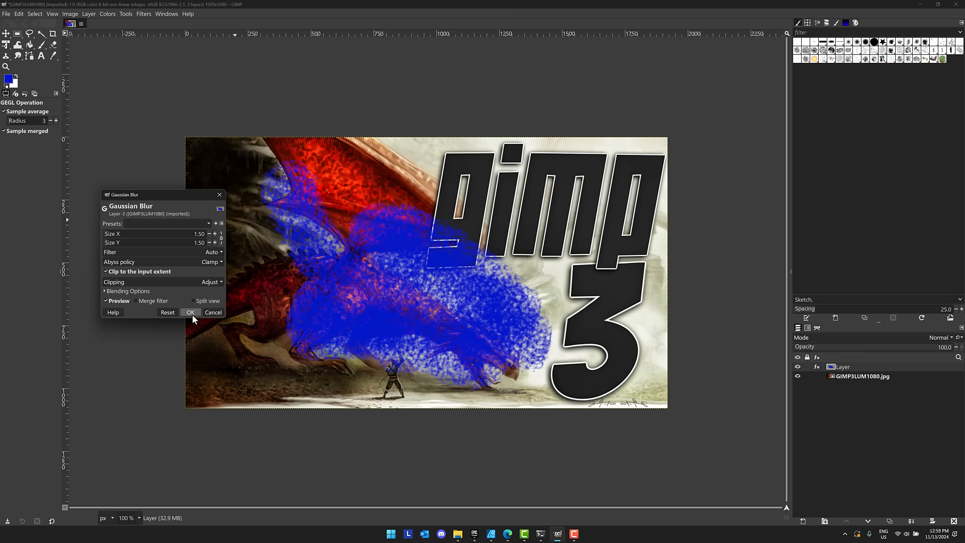
click(190, 312)
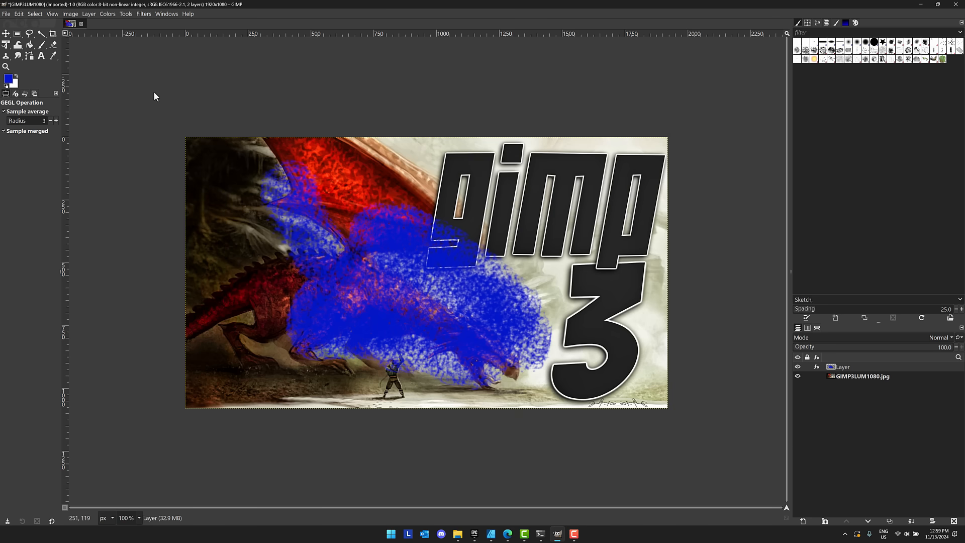
click(144, 13)
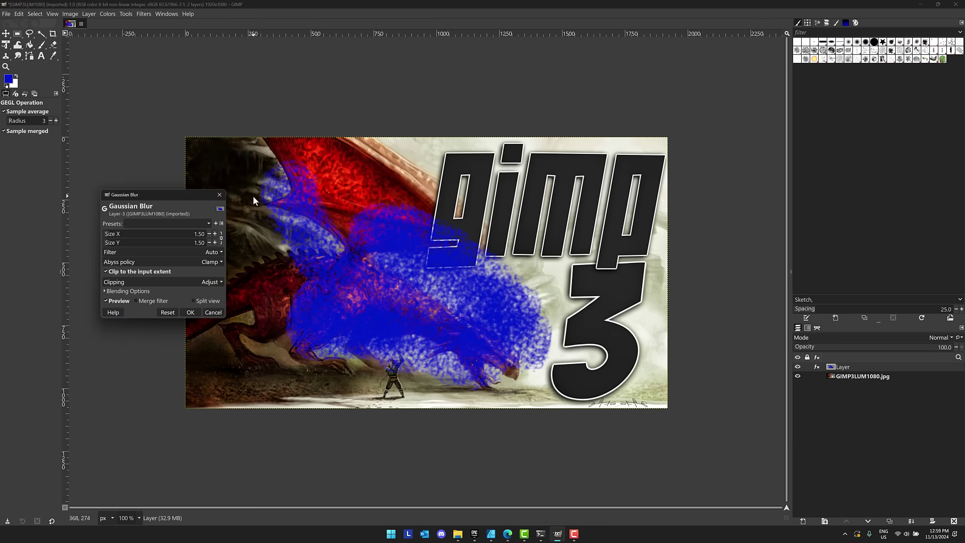
mouse_move(120, 243)
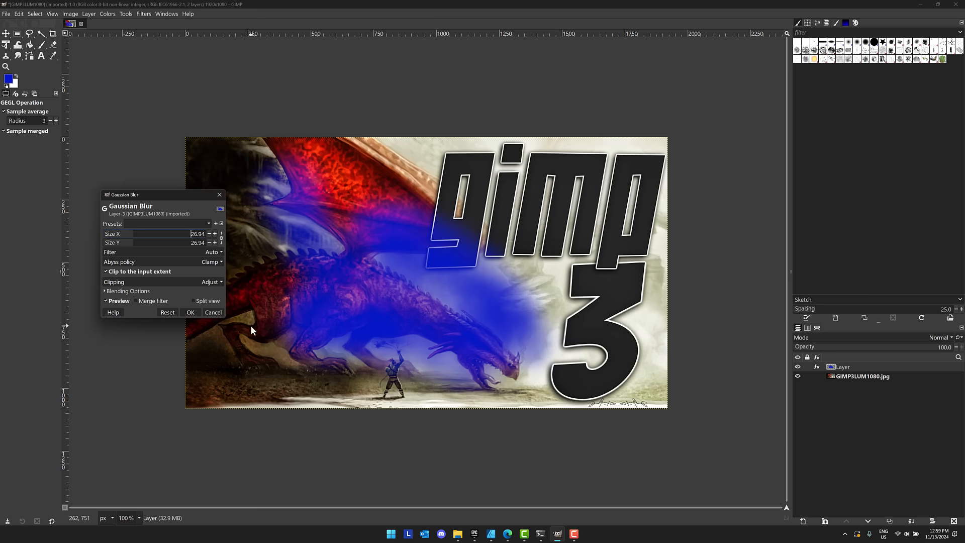
Step: Reopen the blue layer's Gaussian Blur from its fx icon and confirm a heavier blur size
click(190, 312)
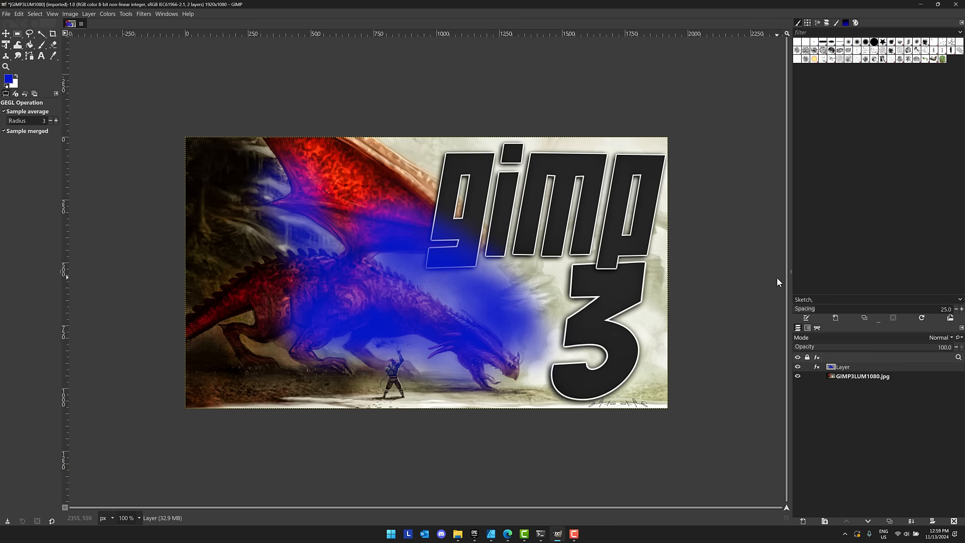
mouse_move(807, 366)
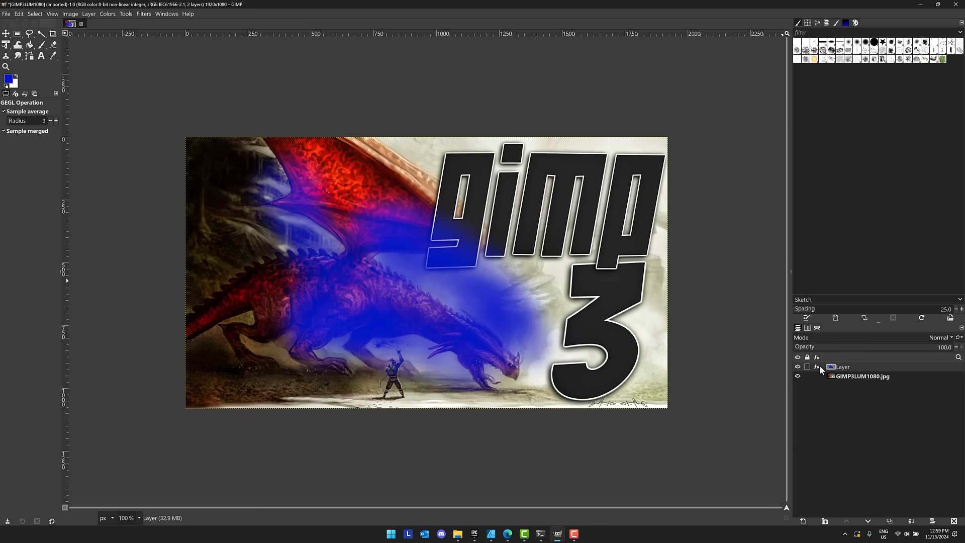
mouse_move(819, 372)
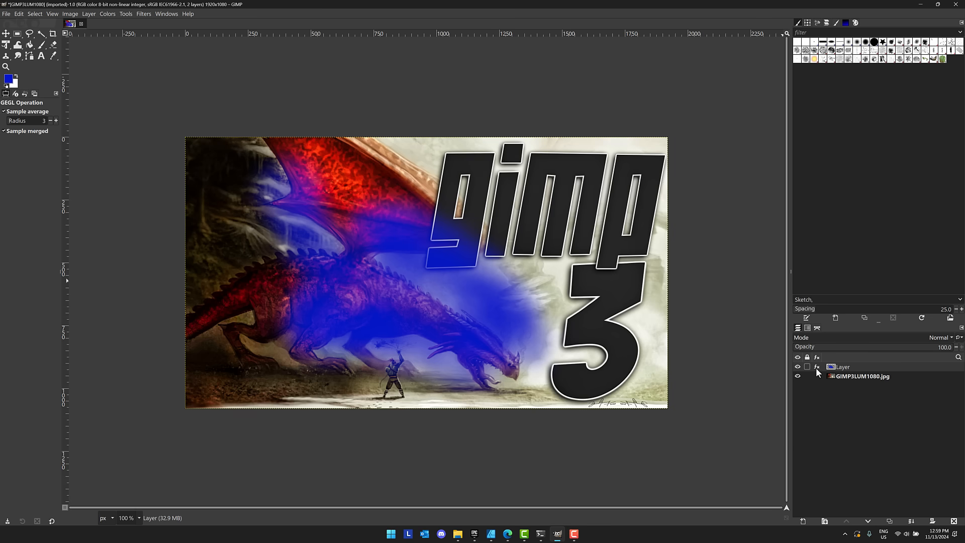
click(816, 367)
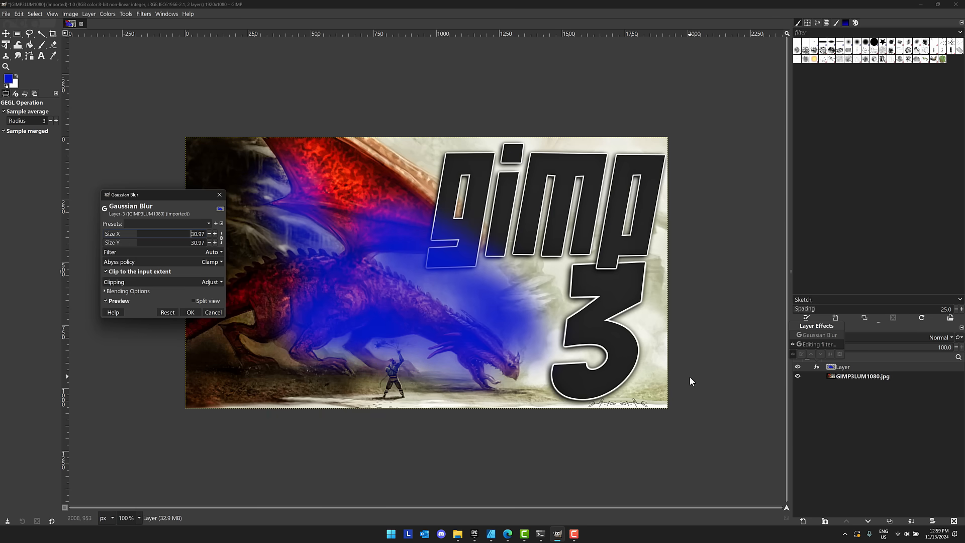
mouse_move(300, 314)
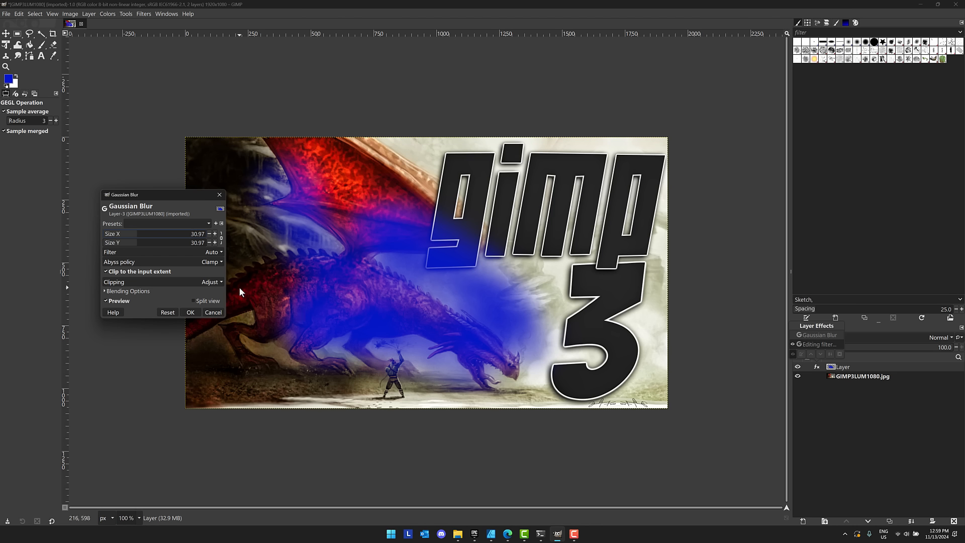
click(190, 311)
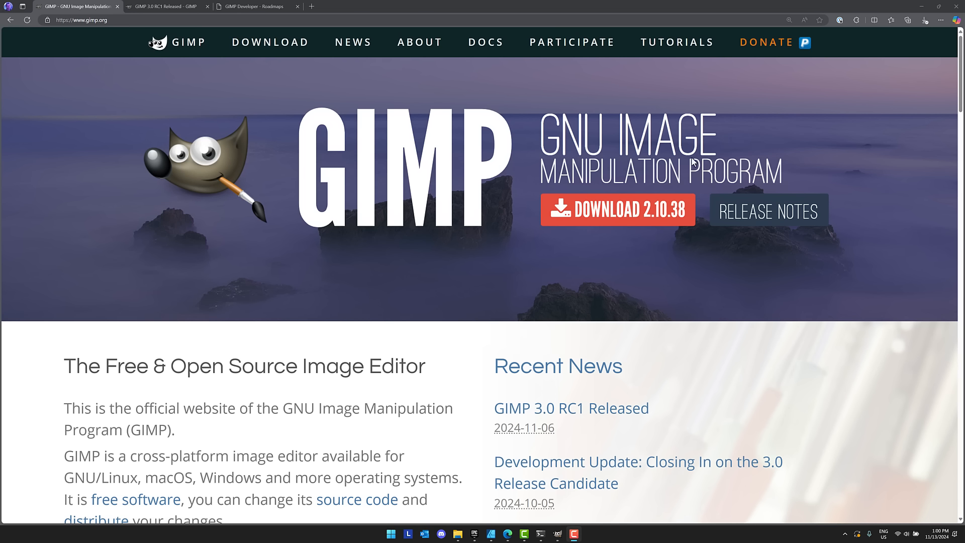
mouse_move(720, 348)
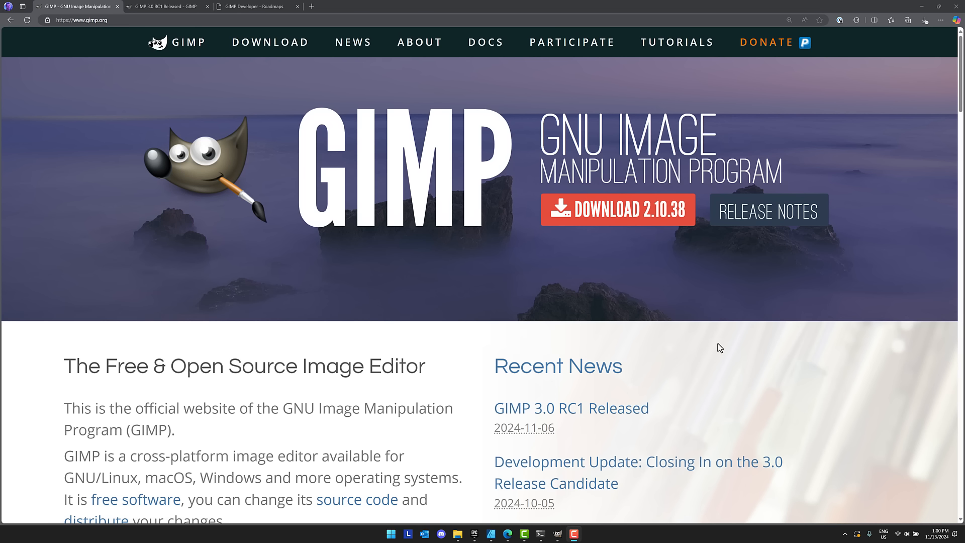
mouse_move(278, 233)
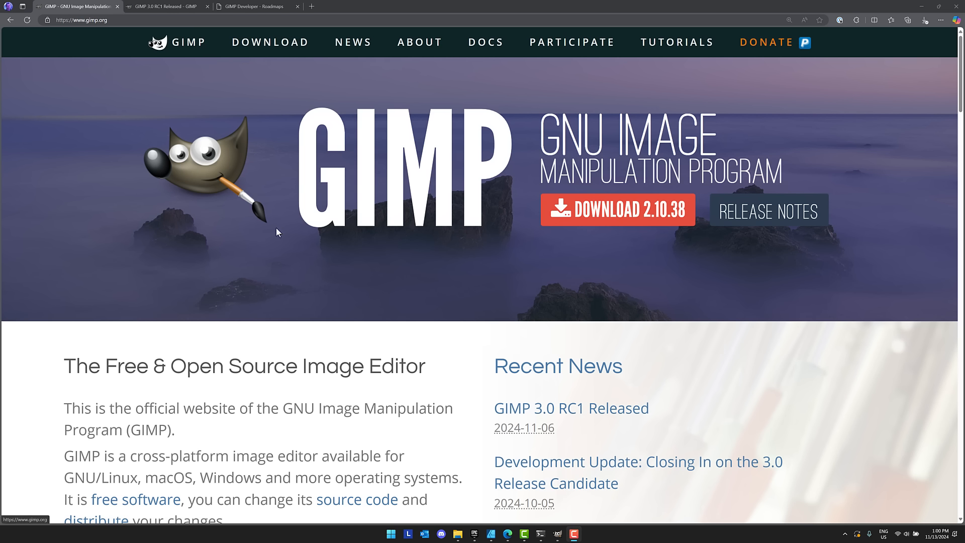
mouse_move(103, 104)
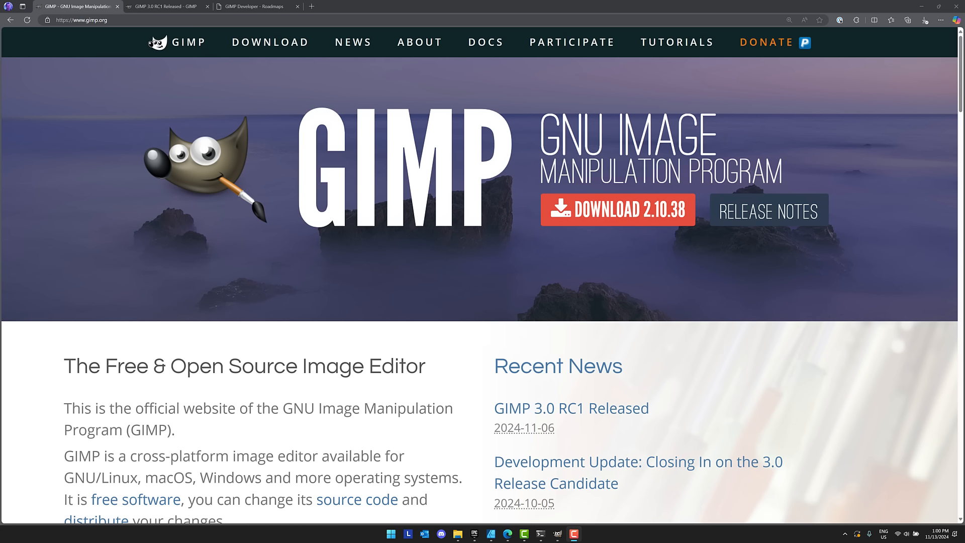
mouse_move(571, 408)
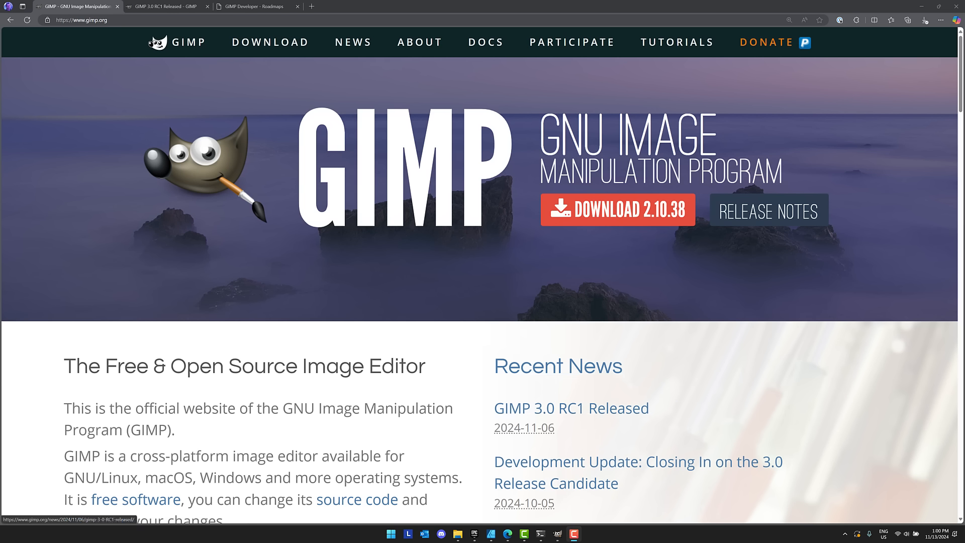
Step: Open the 'GIMP 3.0 RC1 Released' article from gimp.org's Recent News
click(571, 407)
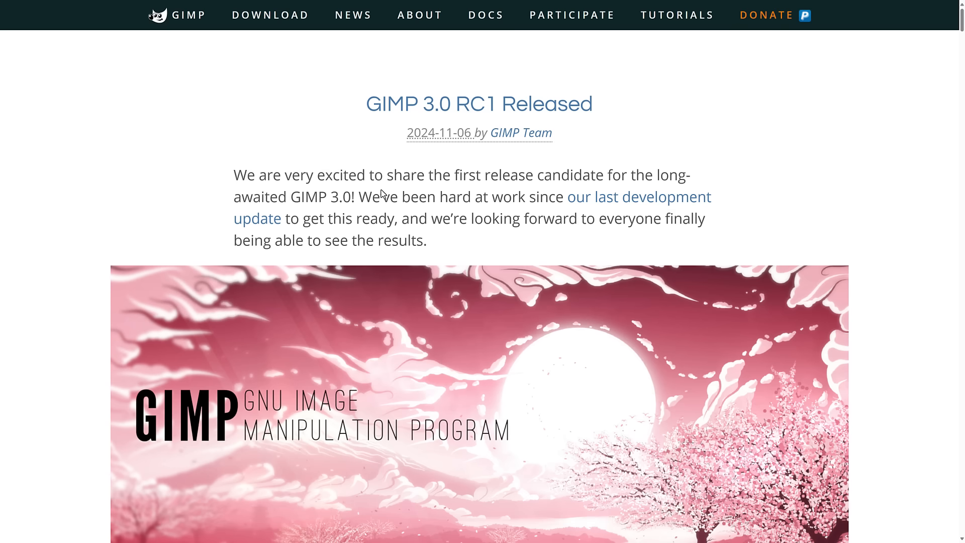
mouse_move(589, 196)
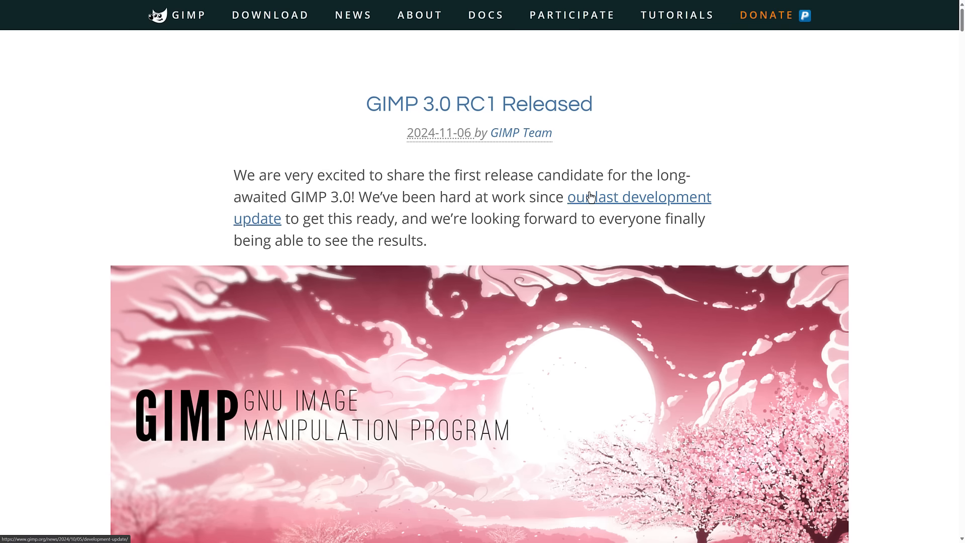
Step: Scroll the release post past the splash image and contents to the New Graphics and Wilber Icons section
scroll(down, 3)
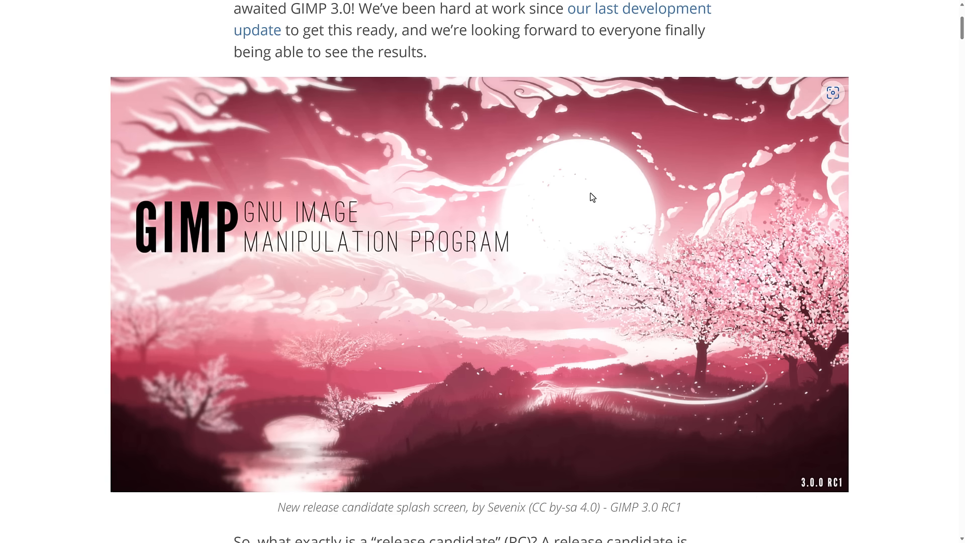
mouse_move(640, 191)
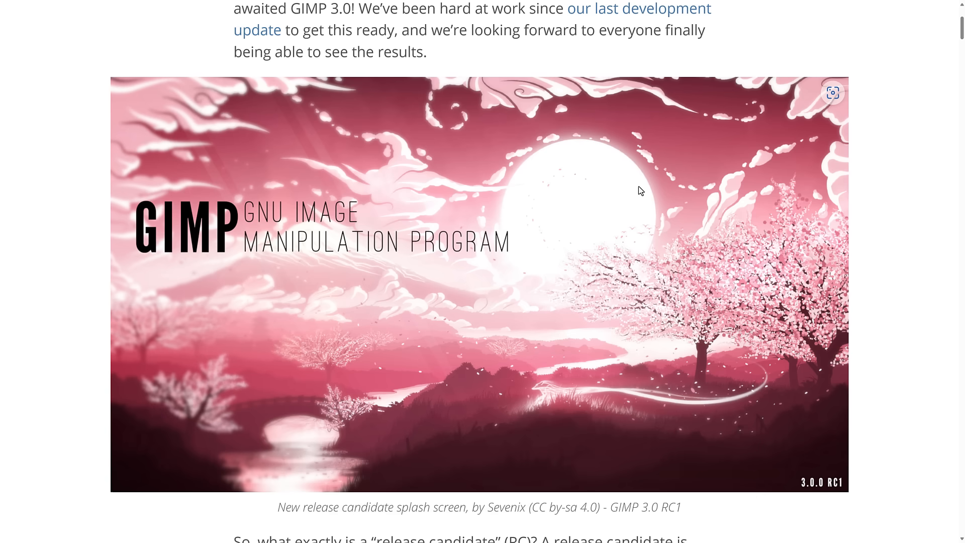
mouse_move(596, 239)
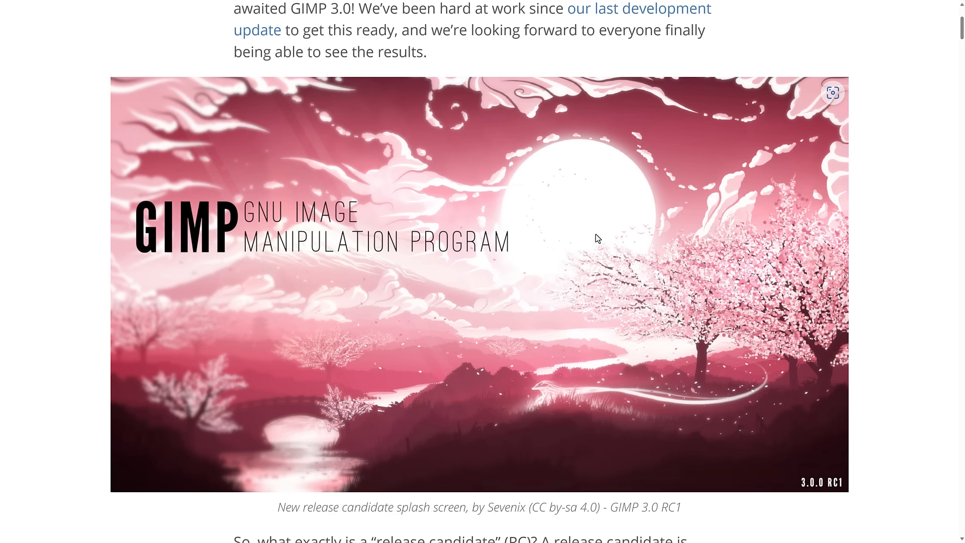
scroll(down, 3)
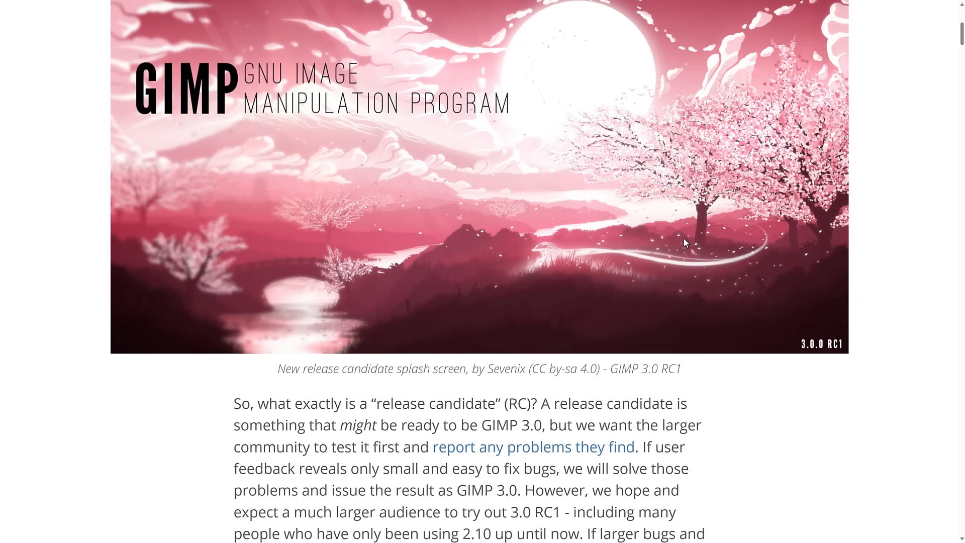
scroll(down, 3)
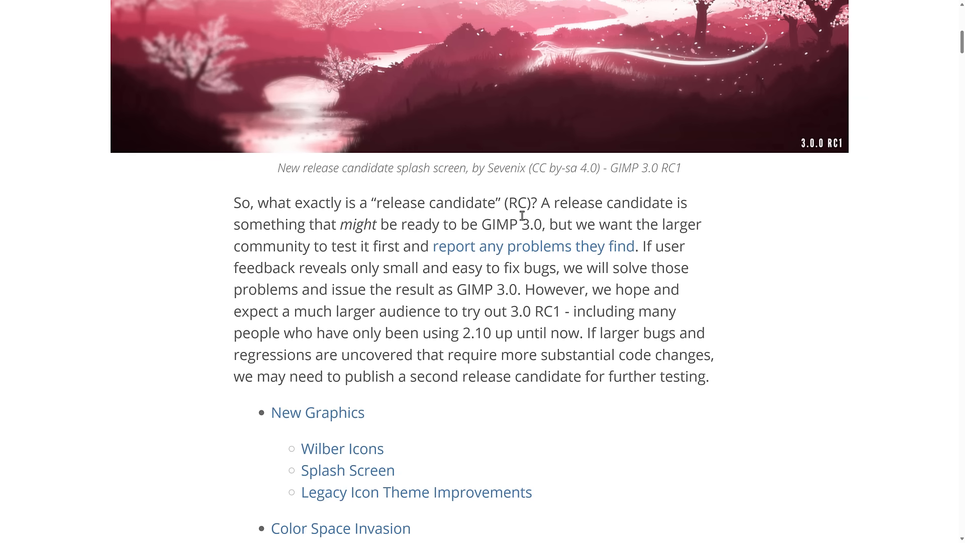
mouse_move(608, 231)
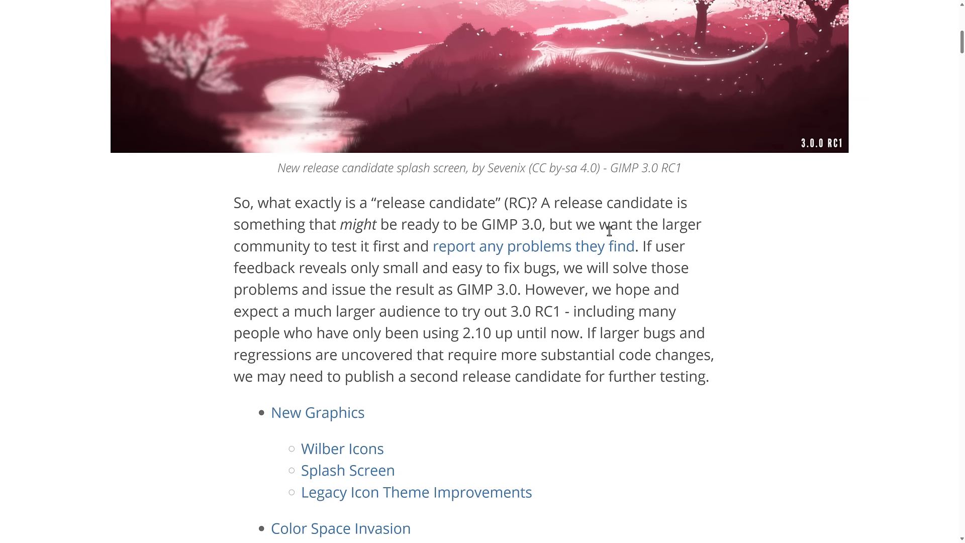
scroll(down, 3)
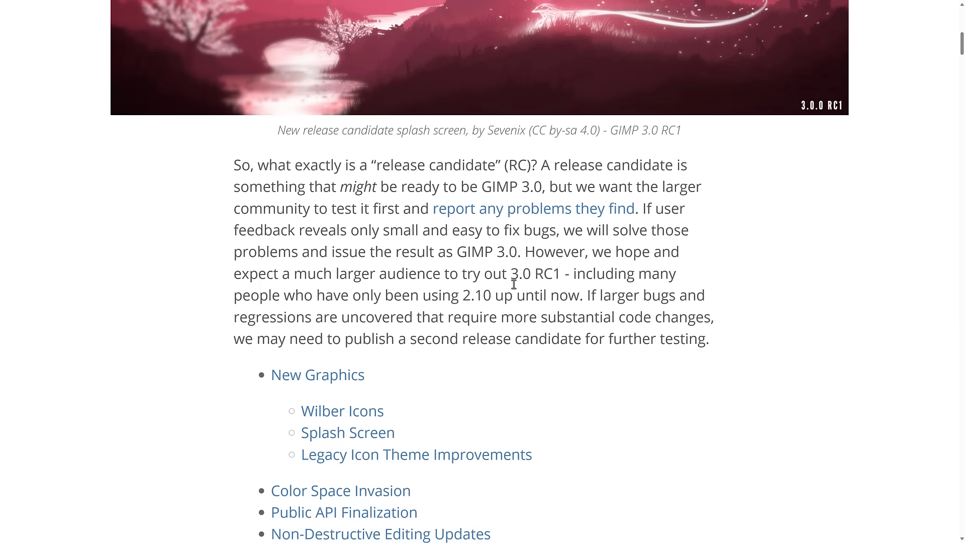
scroll(down, 3)
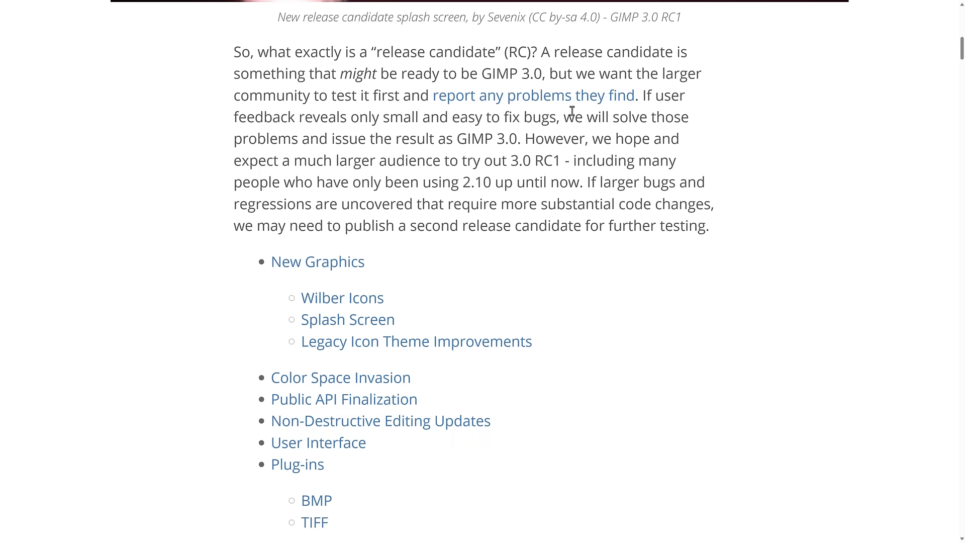
scroll(down, 3)
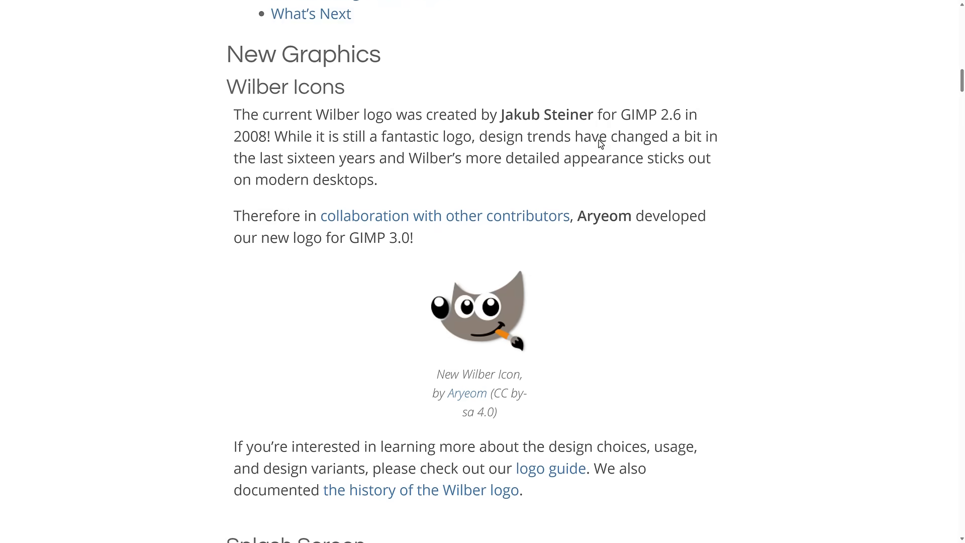
Step: Scroll through the icon theme and Color Space Invasion sections of the release notes
scroll(down, 3)
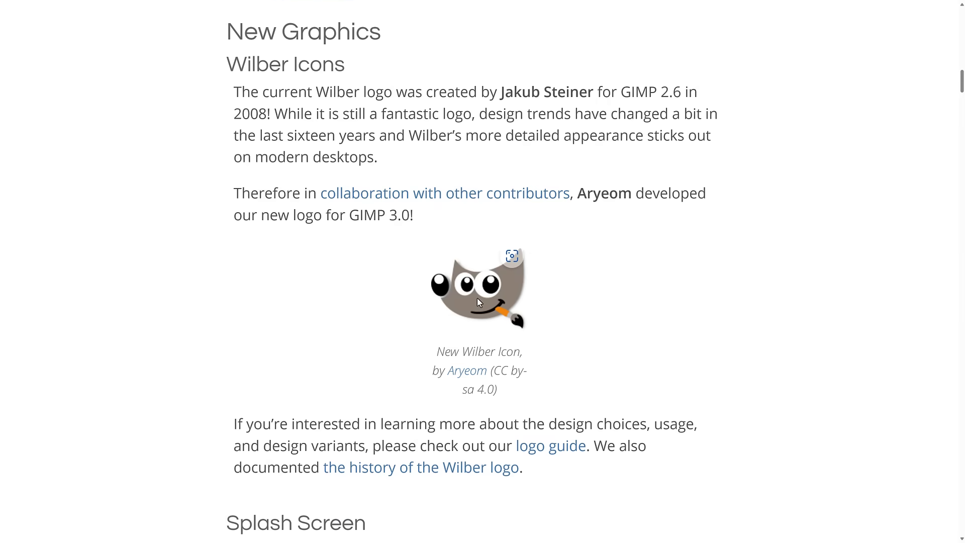
scroll(down, 3)
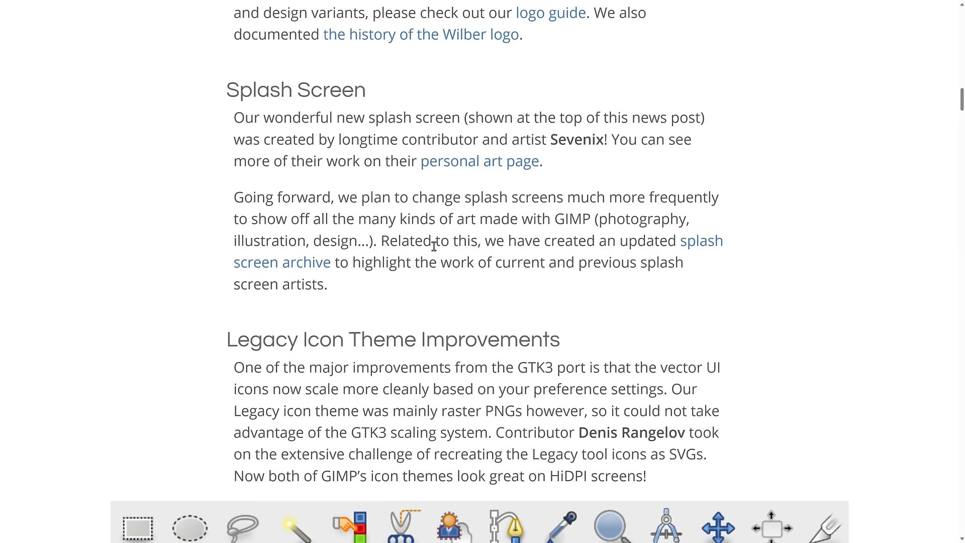
scroll(down, 3)
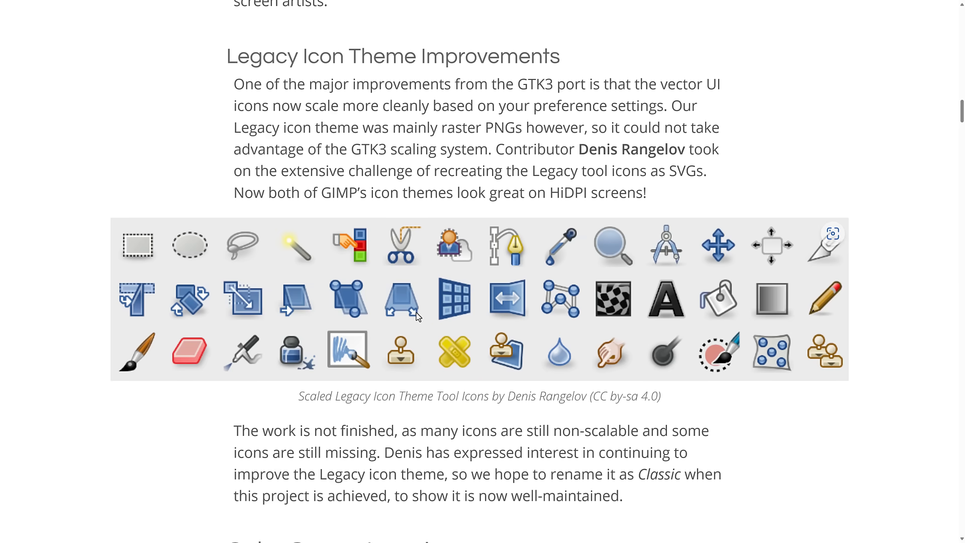
mouse_move(636, 130)
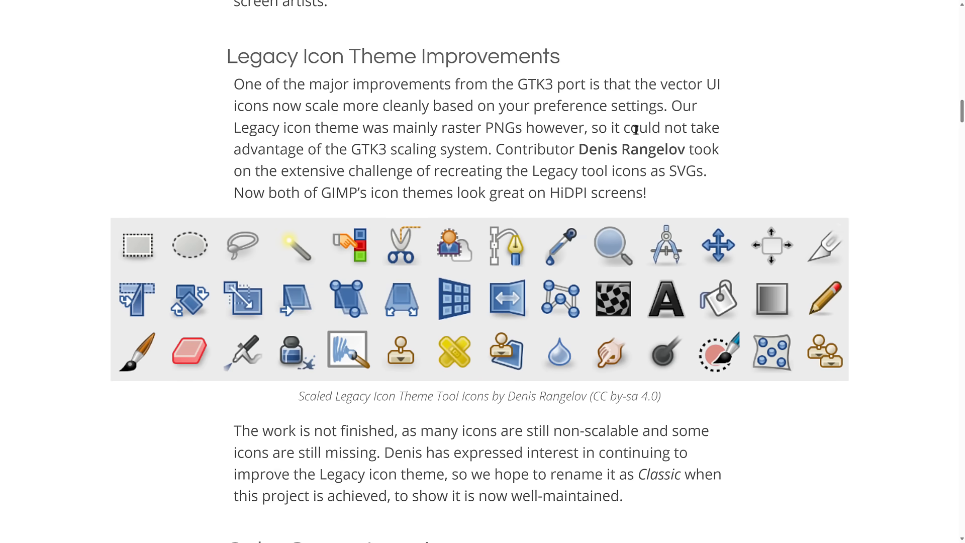
scroll(down, 3)
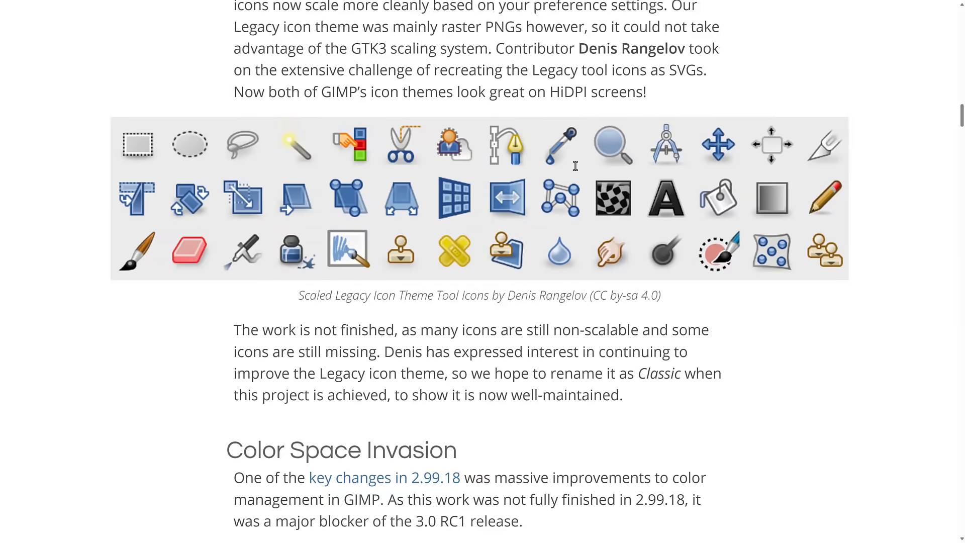
scroll(down, 3)
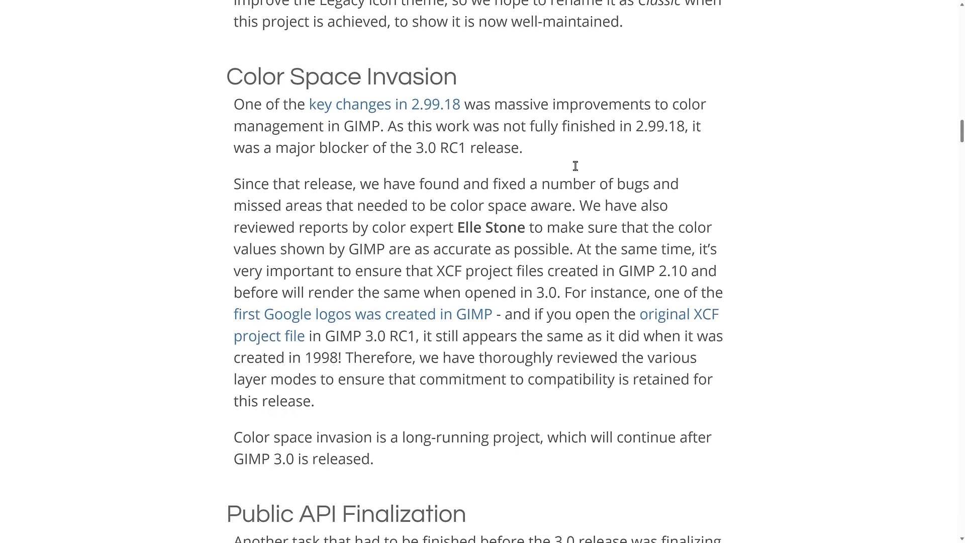
scroll(down, 3)
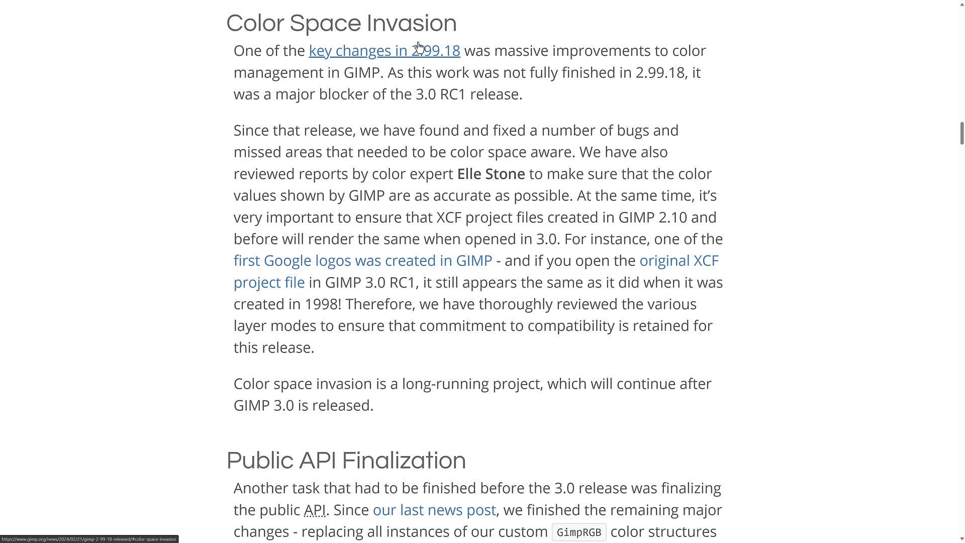
mouse_move(457, 126)
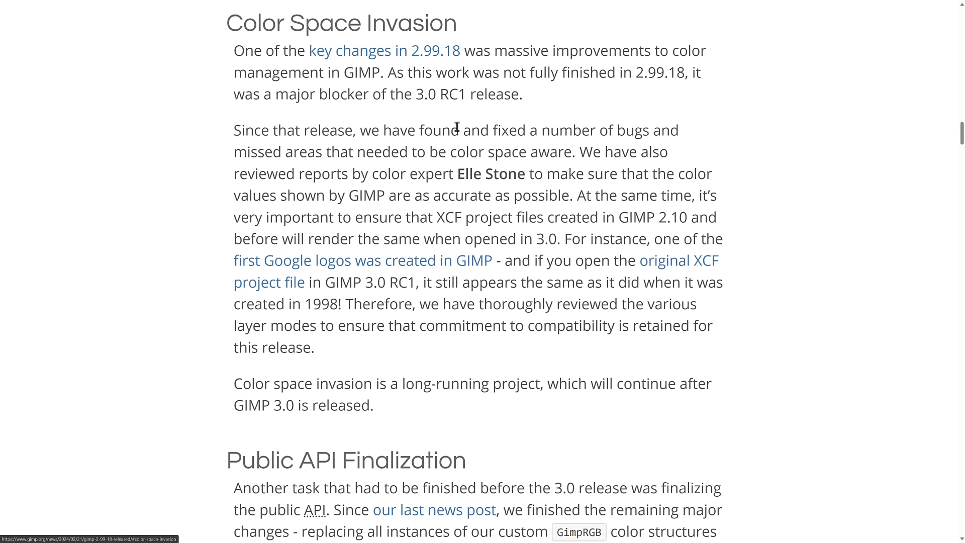
Step: Continue past Public API Finalization to the Non-Destructive Editing Updates section
scroll(down, 3)
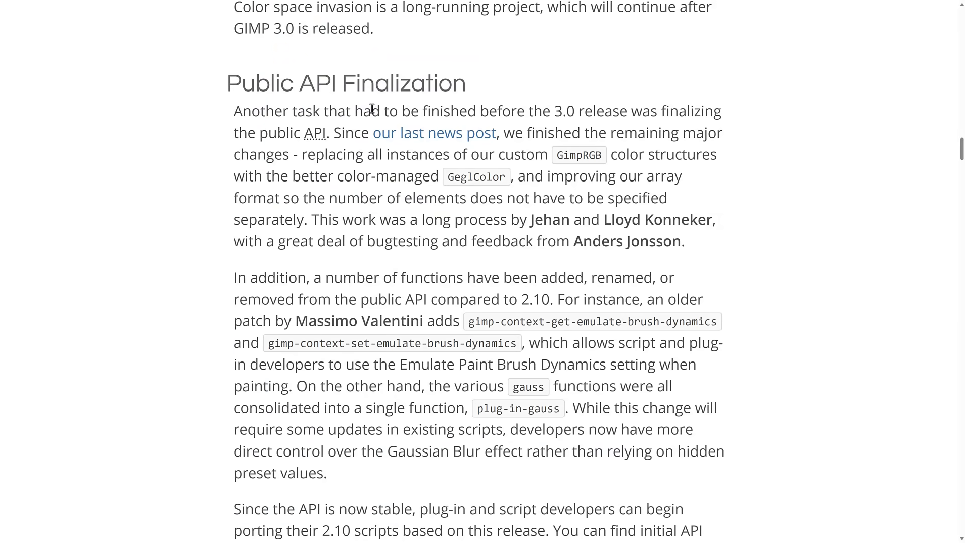
scroll(down, 3)
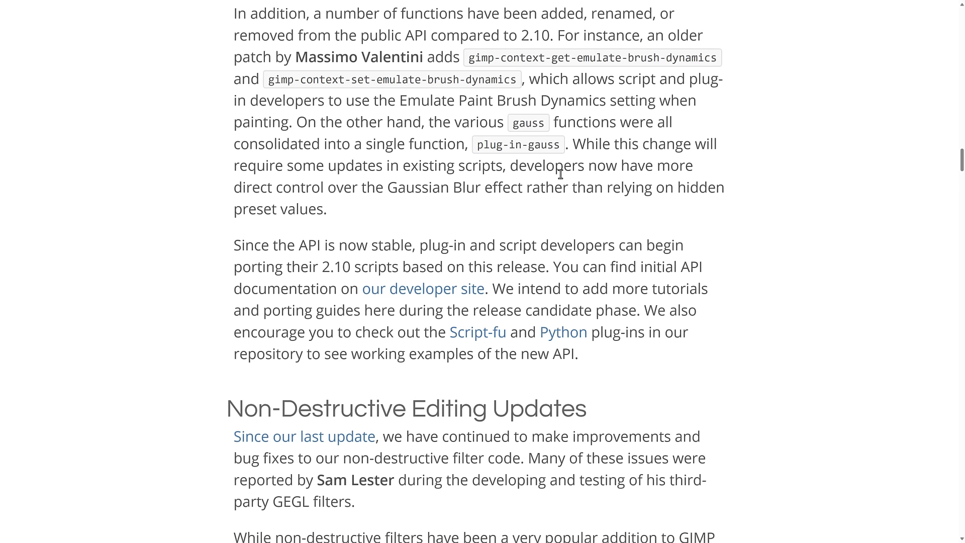
scroll(down, 3)
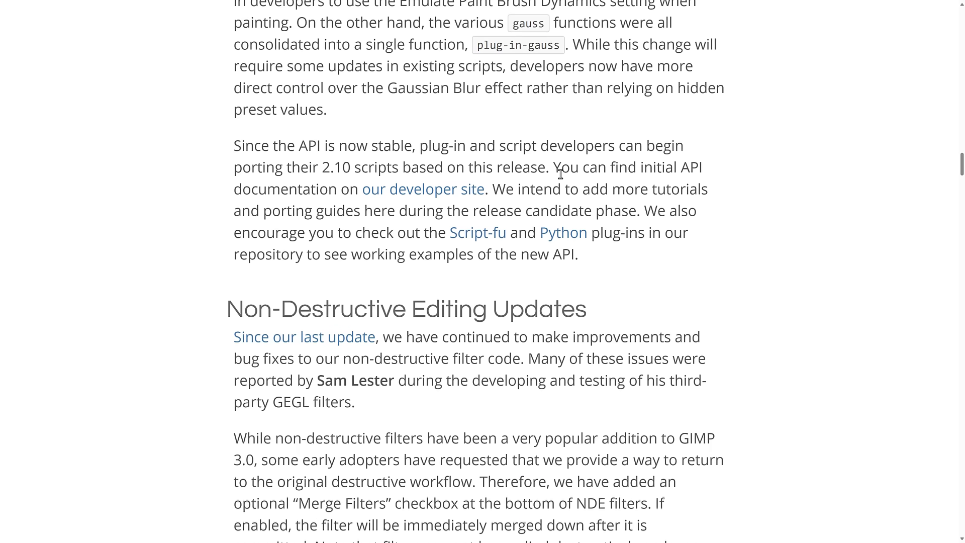
scroll(down, 3)
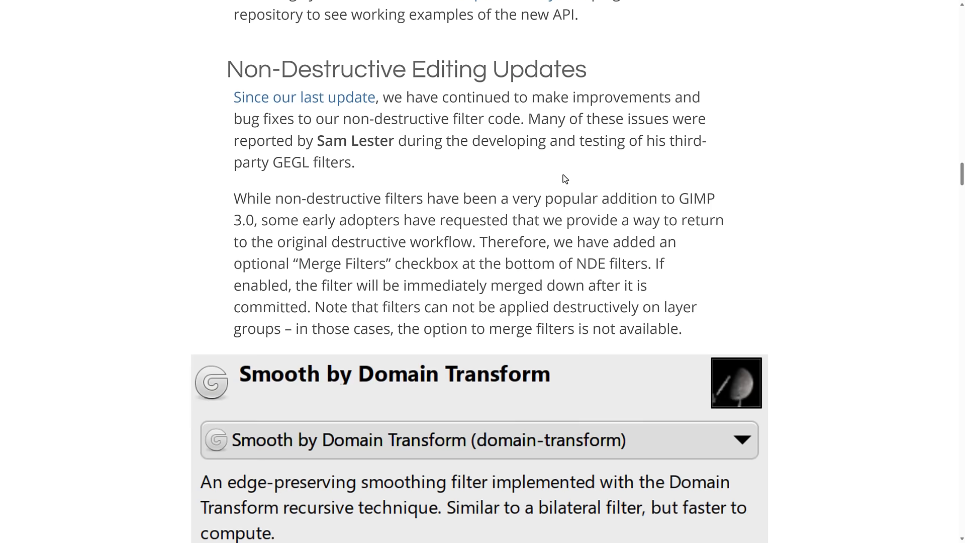
Step: Scroll through the User Interface, Plug-ins and GEGL and babl sections of the release notes
scroll(down, 3)
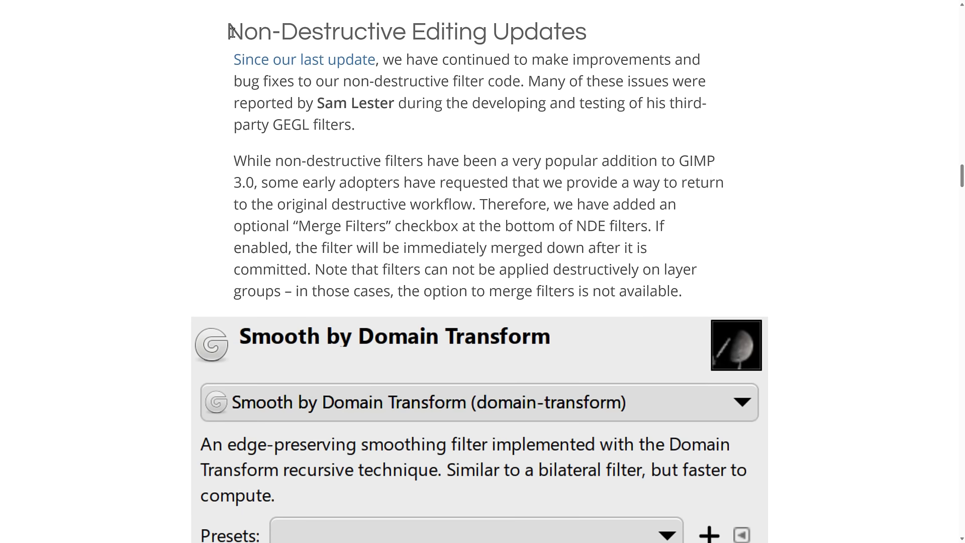
mouse_move(625, 48)
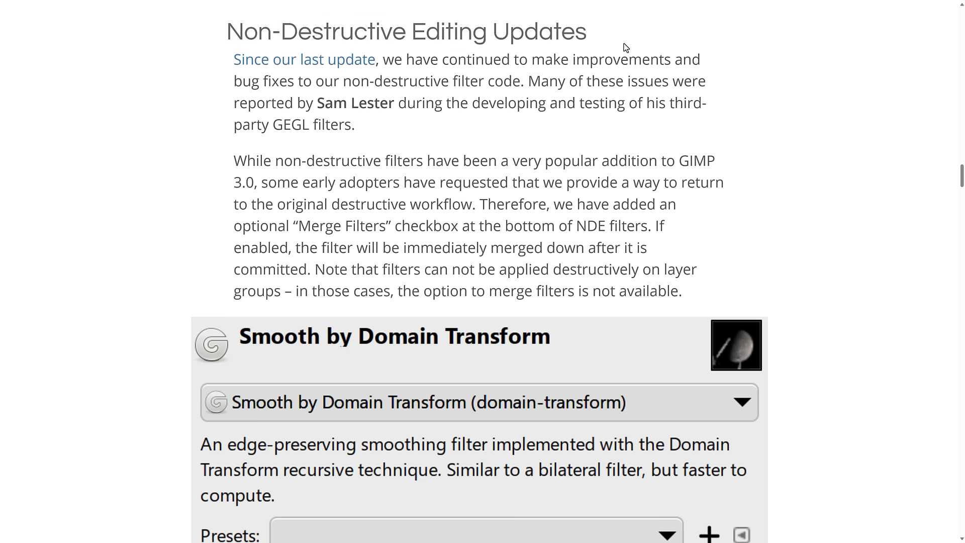
mouse_move(359, 153)
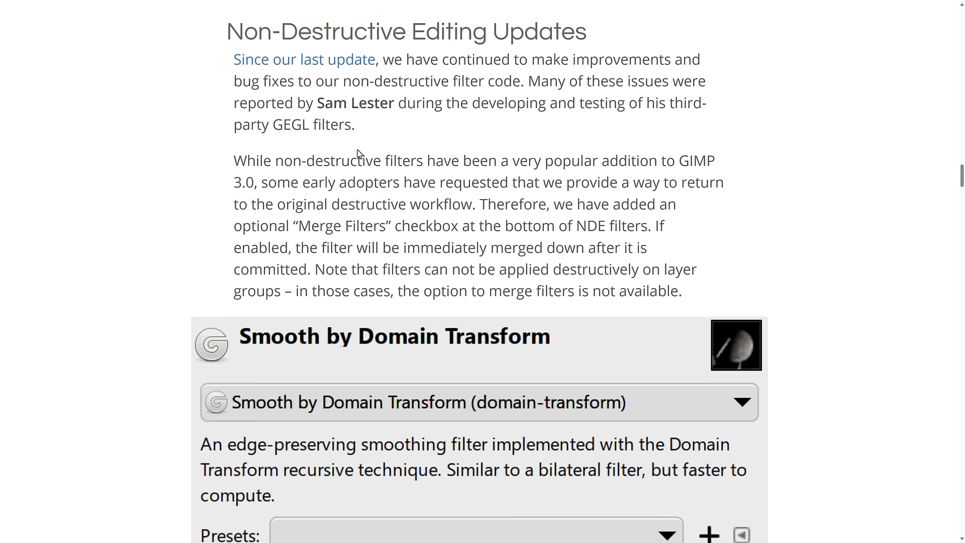
scroll(down, 3)
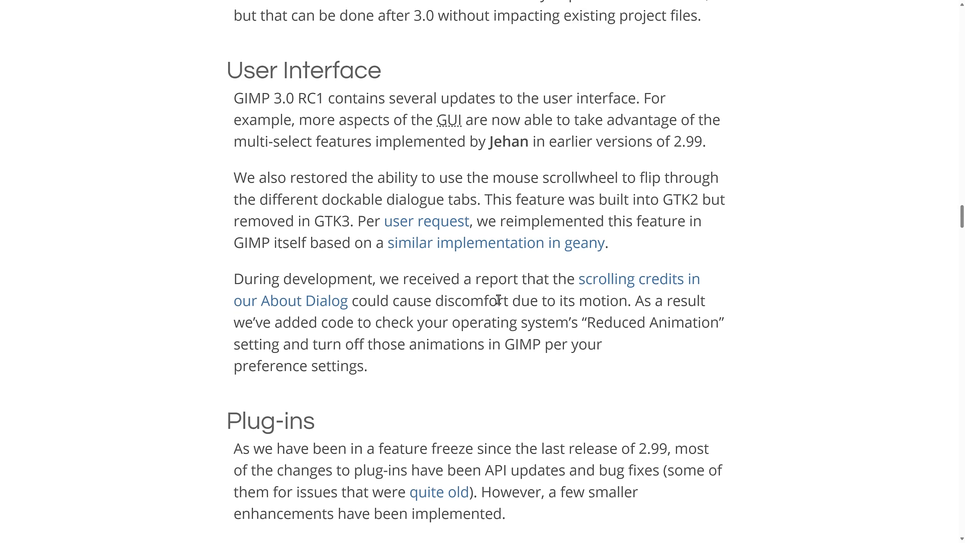
scroll(down, 3)
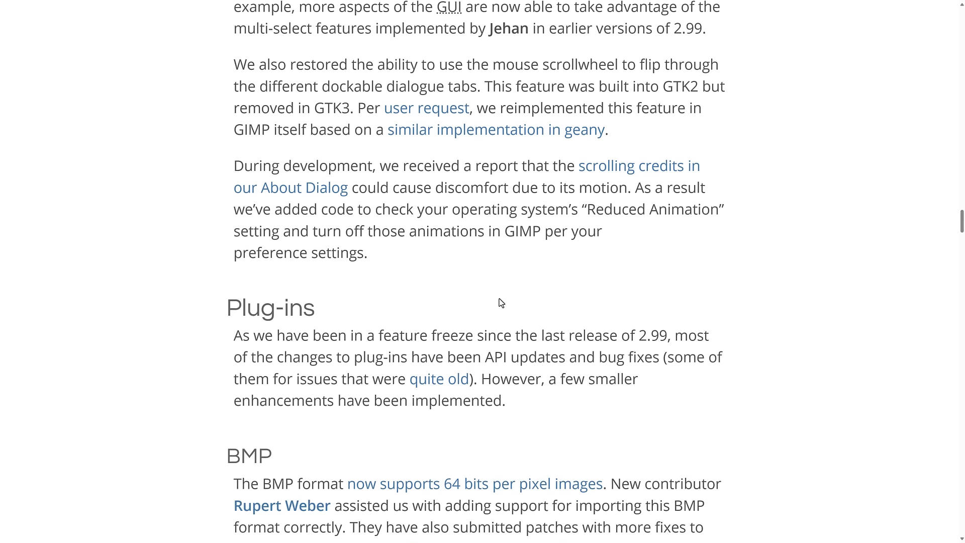
scroll(down, 3)
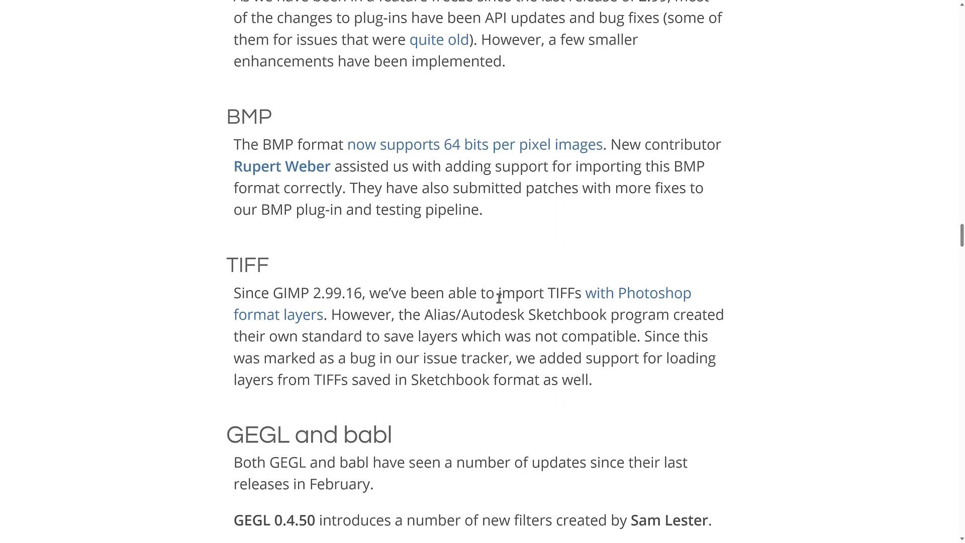
scroll(down, 3)
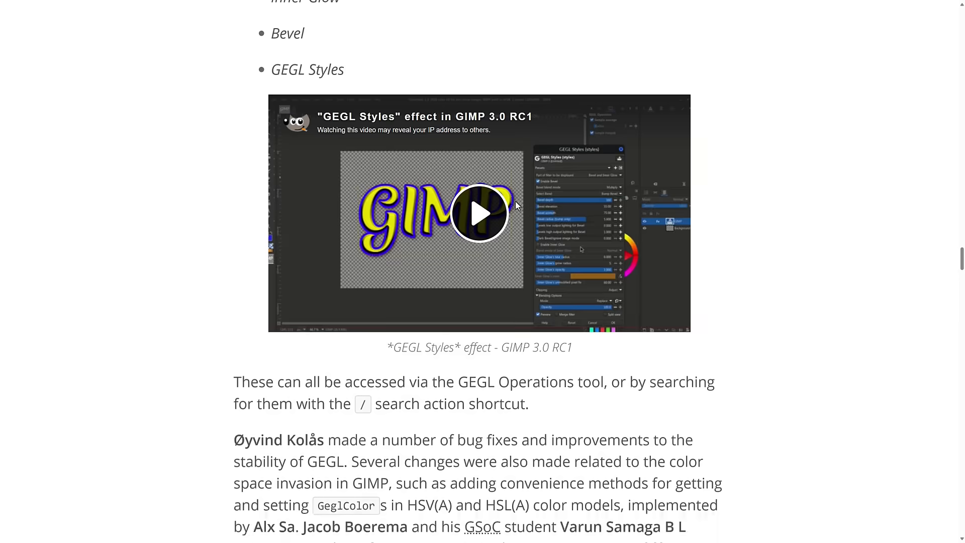
scroll(up, 3)
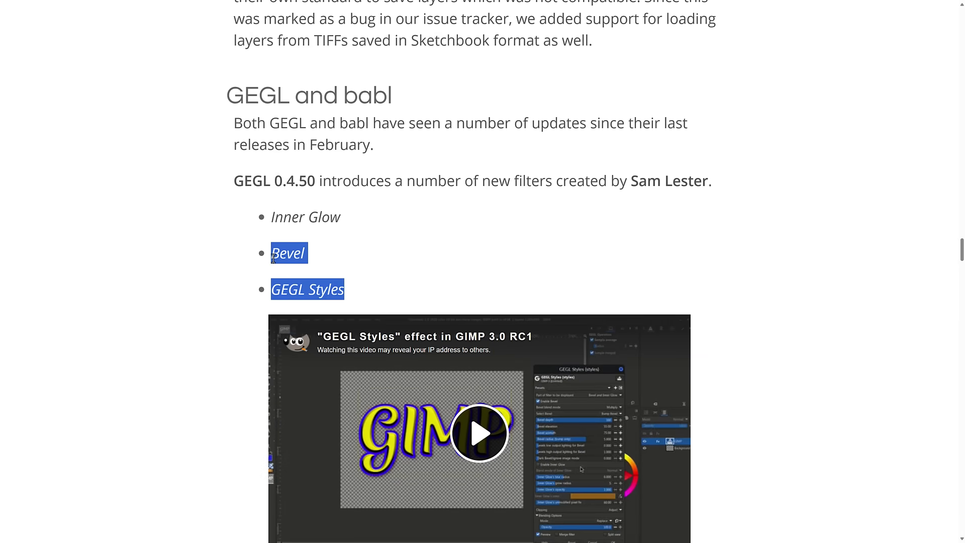
Step: Finish the Release Stats section and switch to the 'GIMP Developer - Roadmaps' tab
scroll(down, 3)
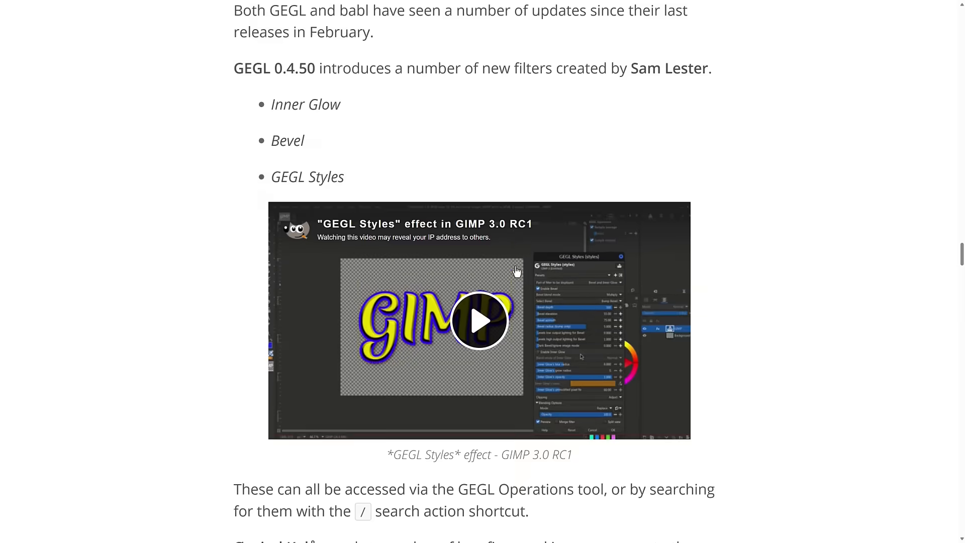
scroll(down, 3)
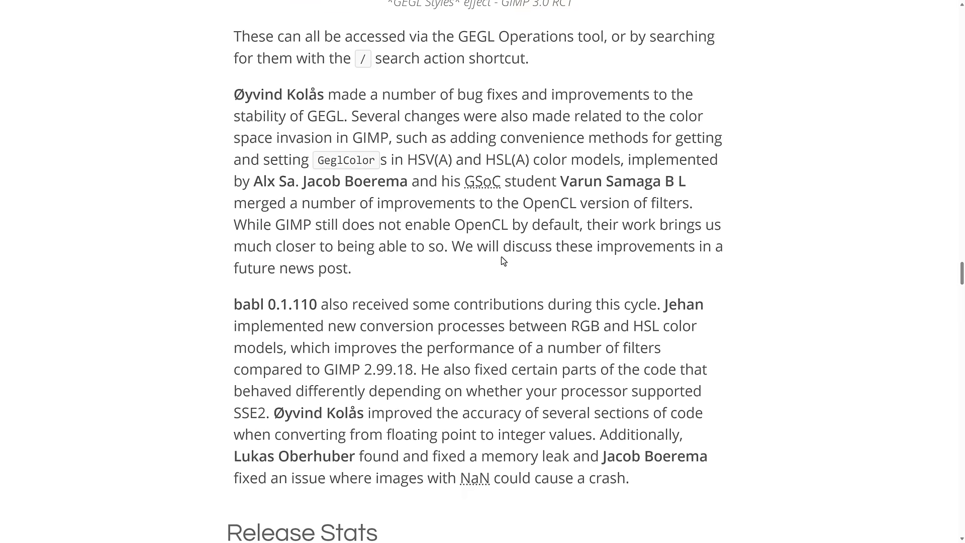
scroll(down, 3)
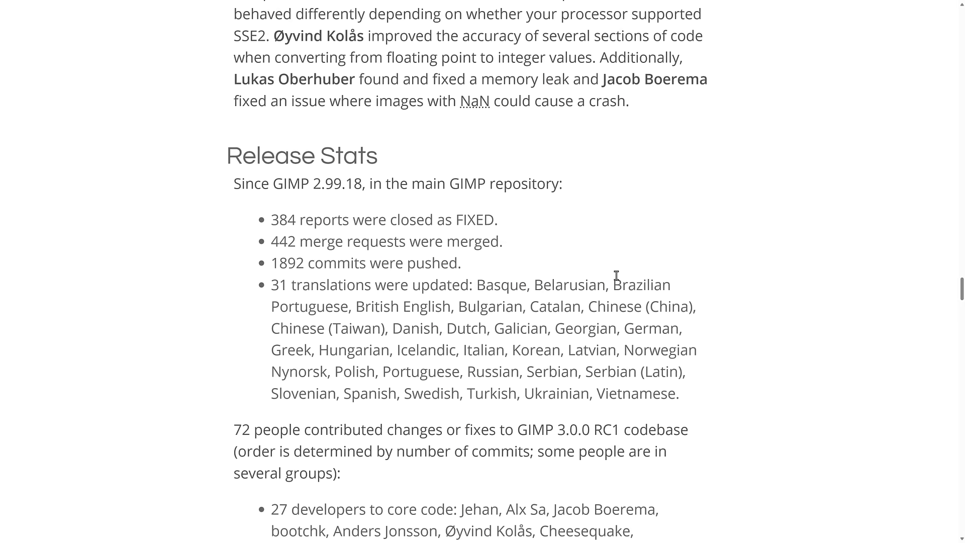
scroll(up, 3)
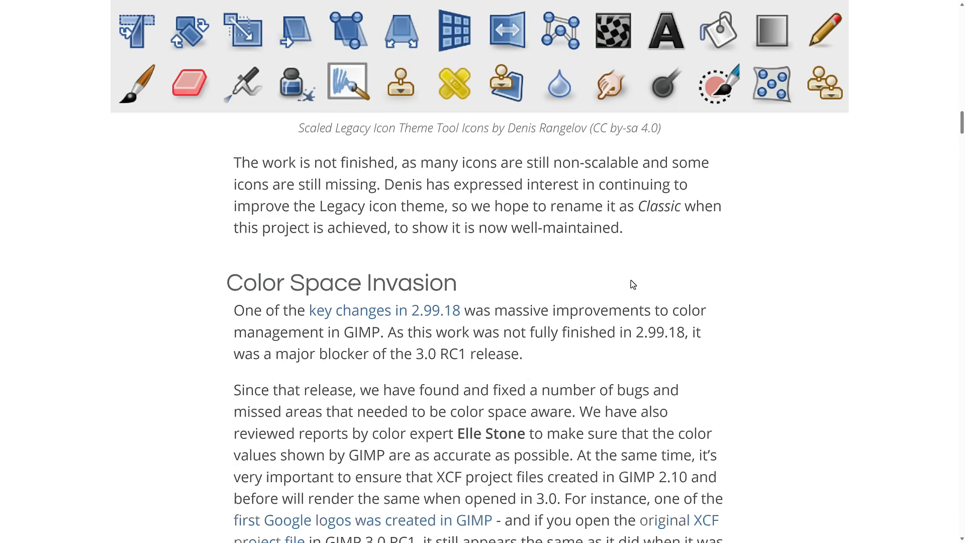
click(252, 6)
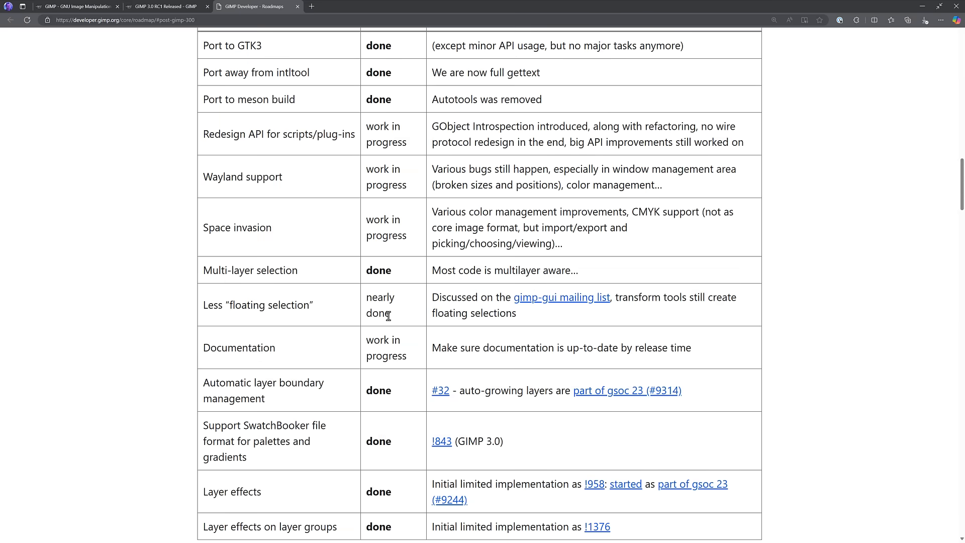
scroll(up, 3)
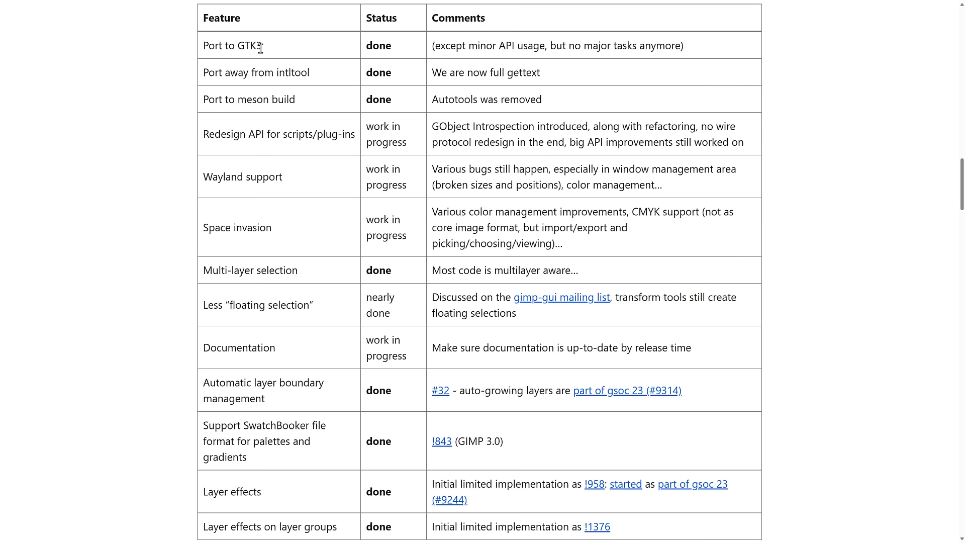
mouse_move(281, 72)
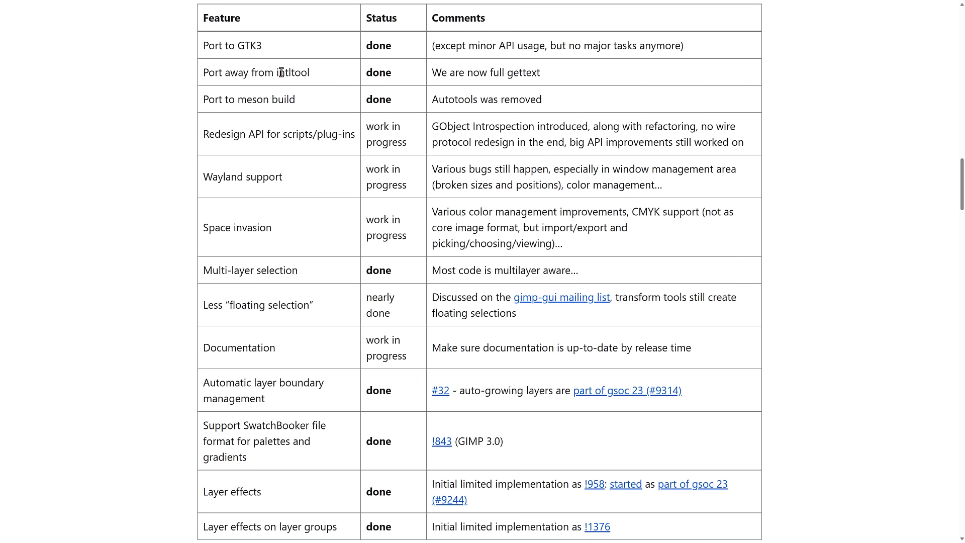
mouse_move(328, 105)
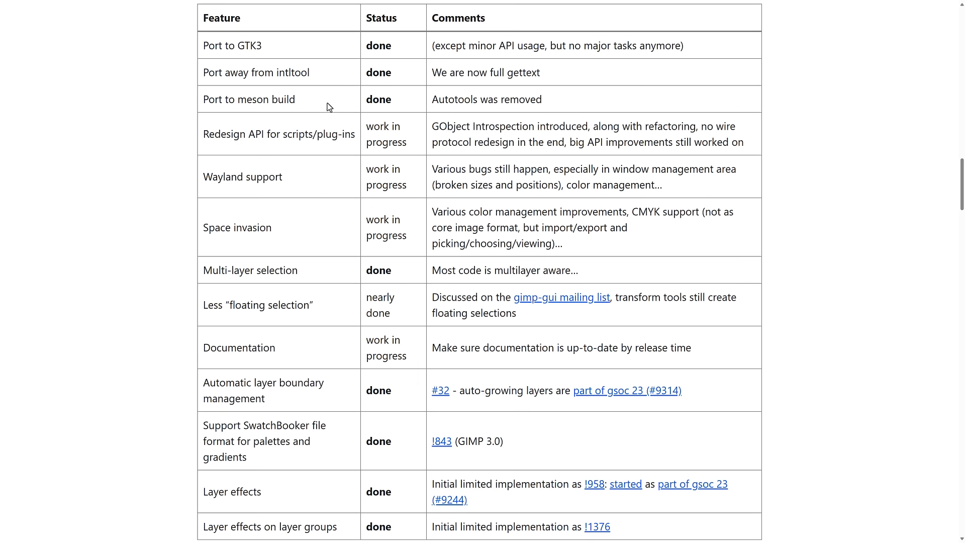
scroll(down, 3)
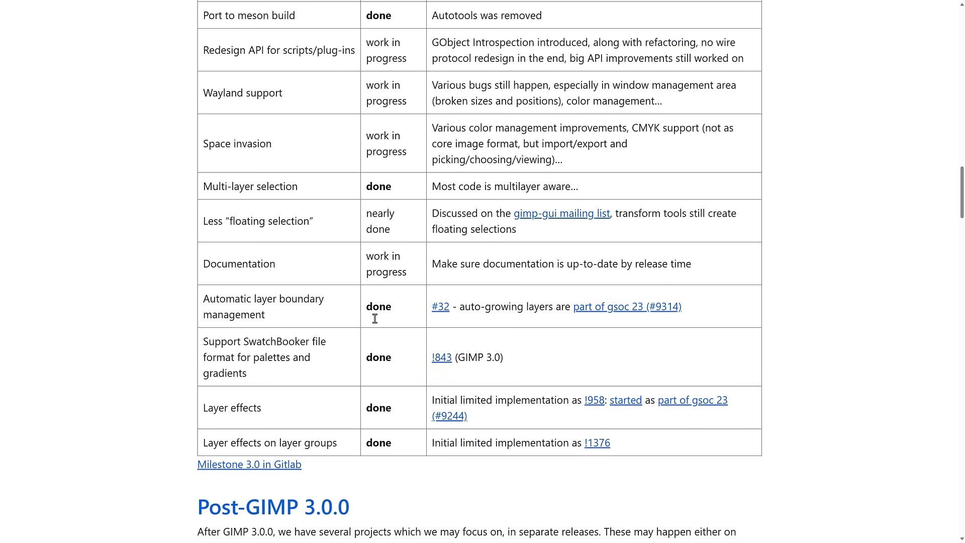
scroll(down, 3)
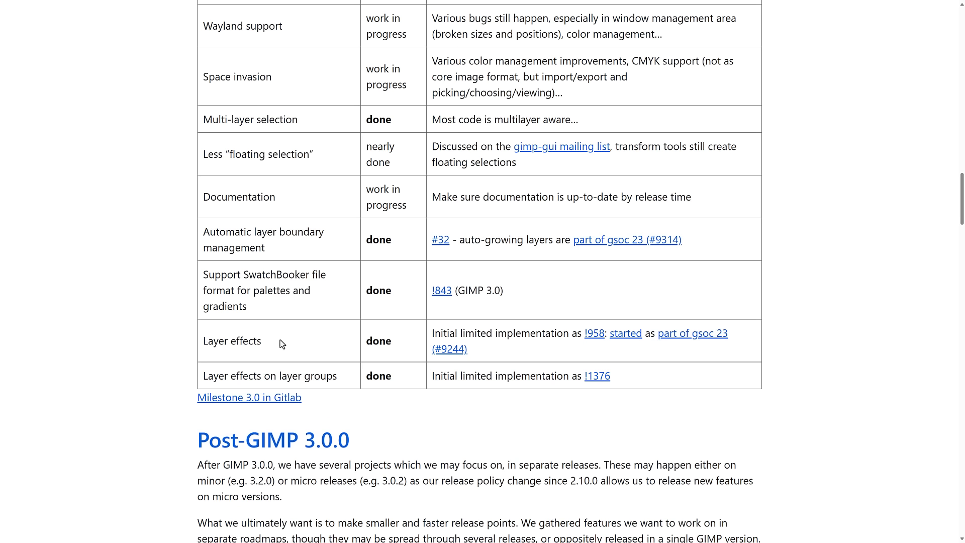
mouse_move(399, 376)
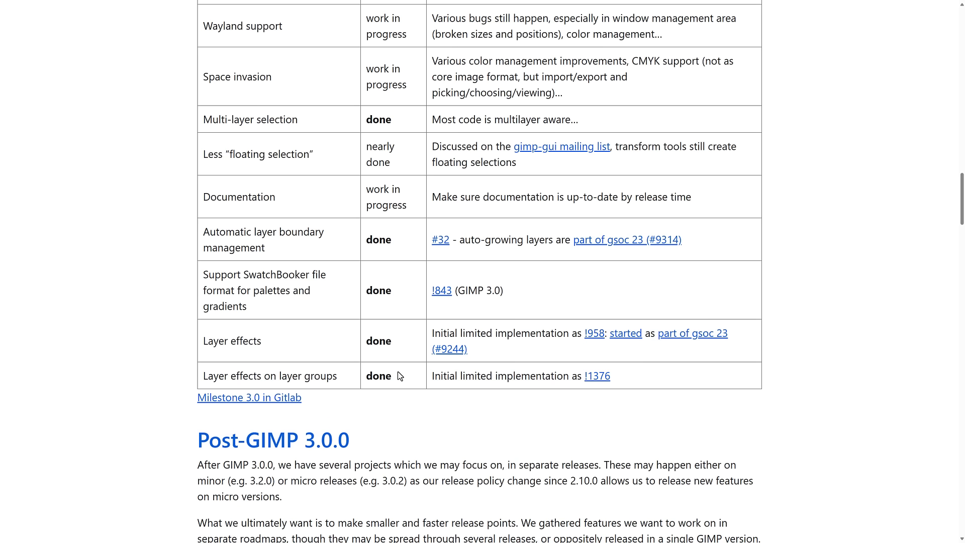
scroll(down, 3)
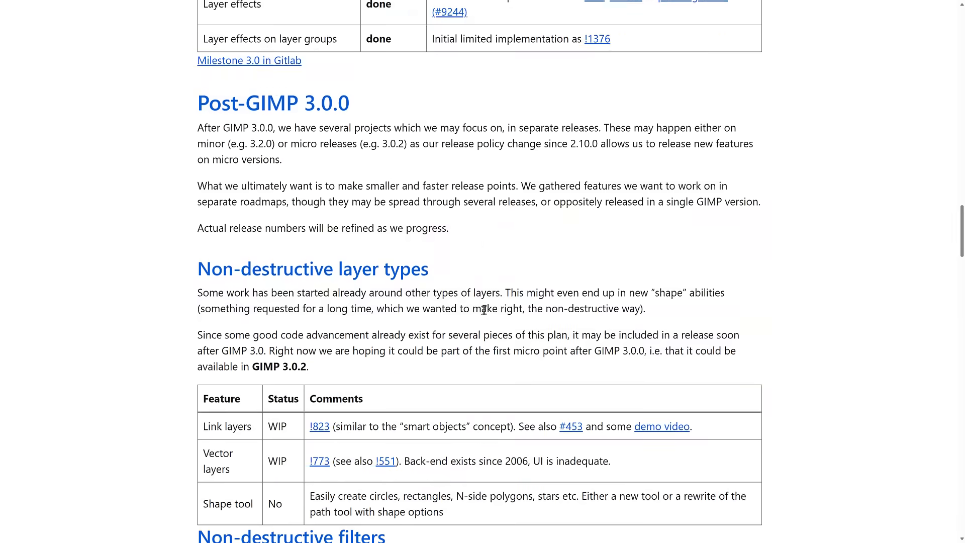
scroll(down, 3)
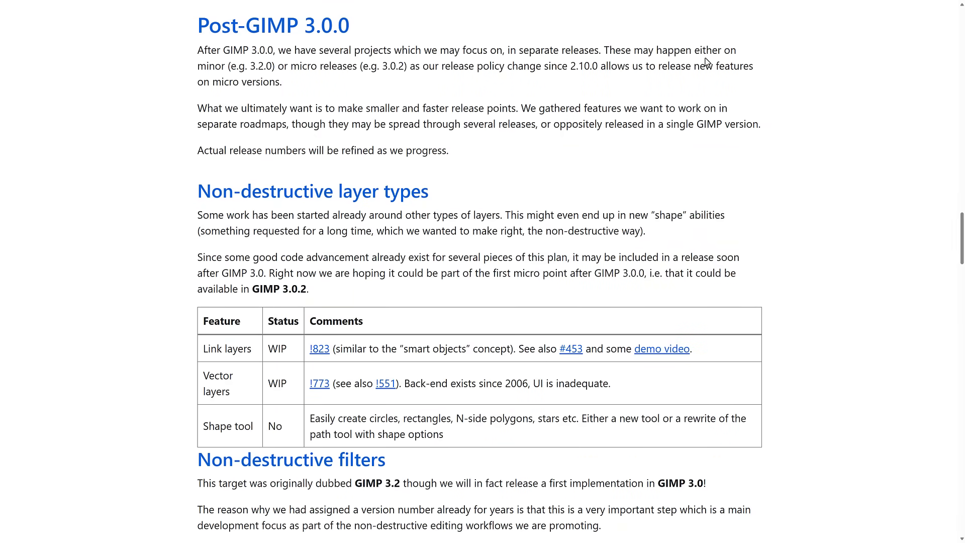
mouse_move(547, 101)
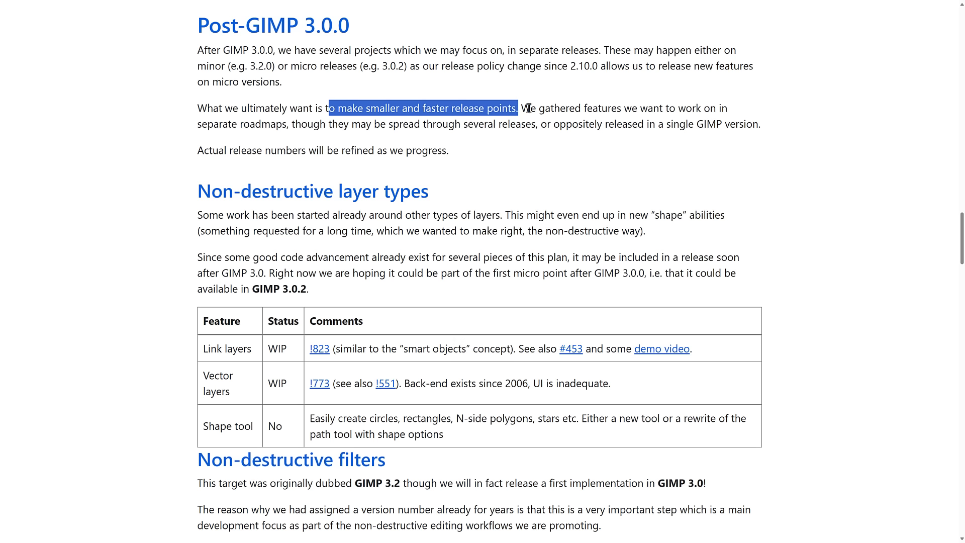
click(443, 103)
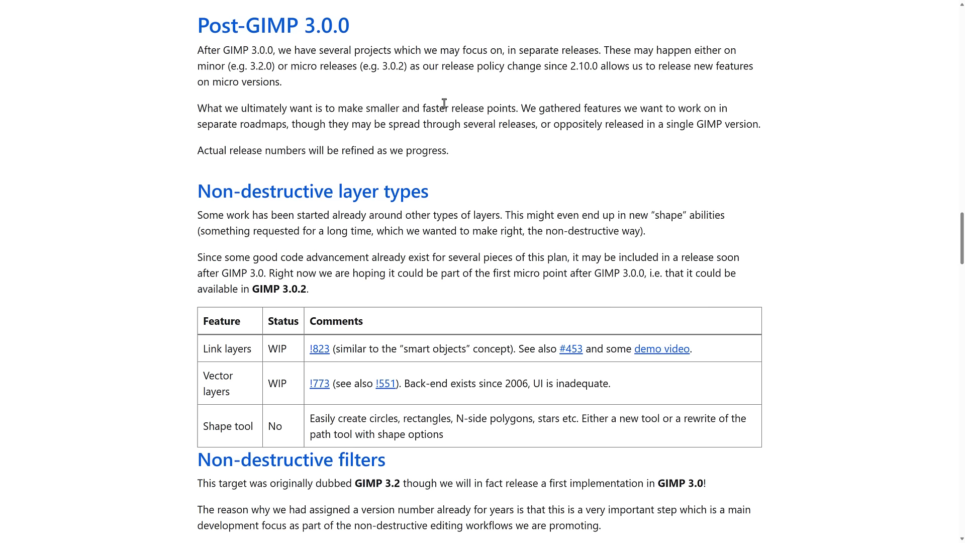
scroll(down, 3)
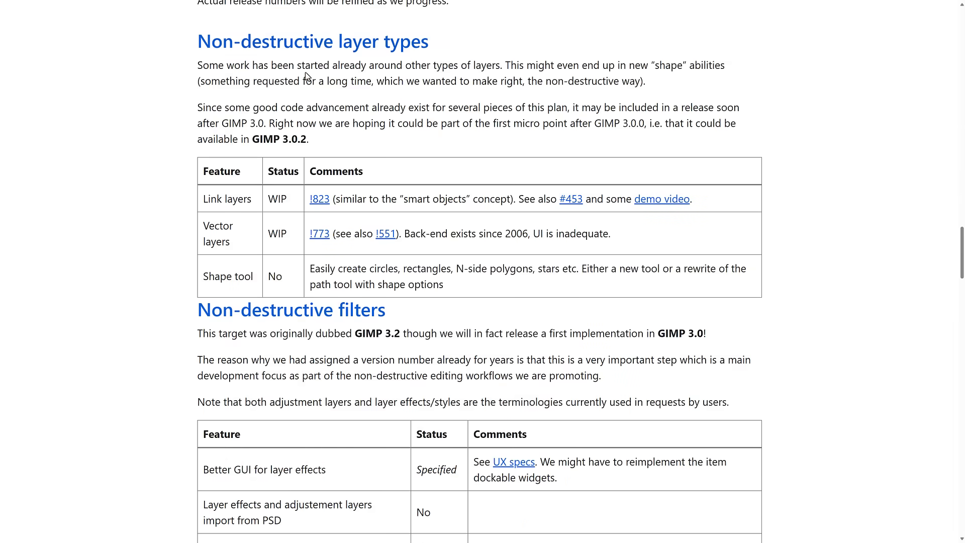
Step: Scroll down the roadmap through the Tools, Canvas and GUI tables
scroll(down, 3)
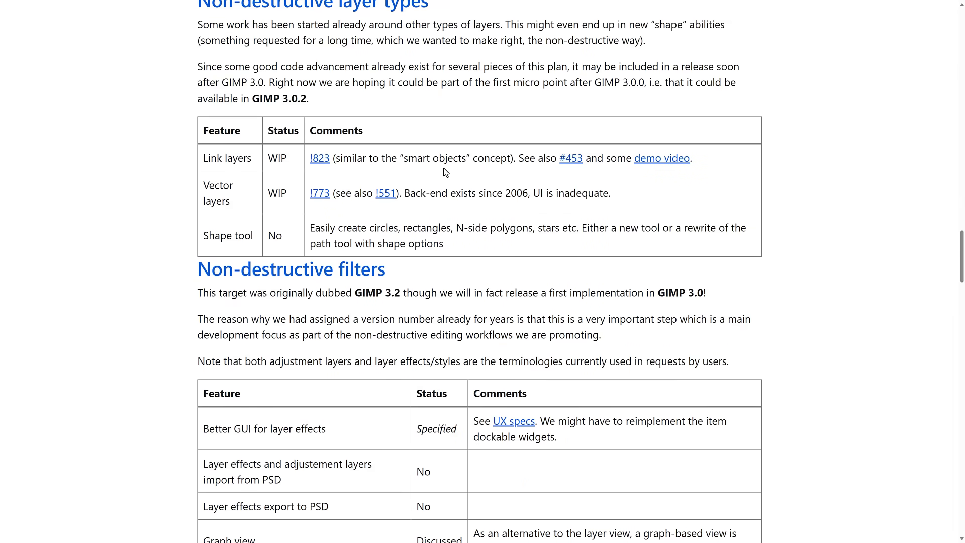
scroll(down, 3)
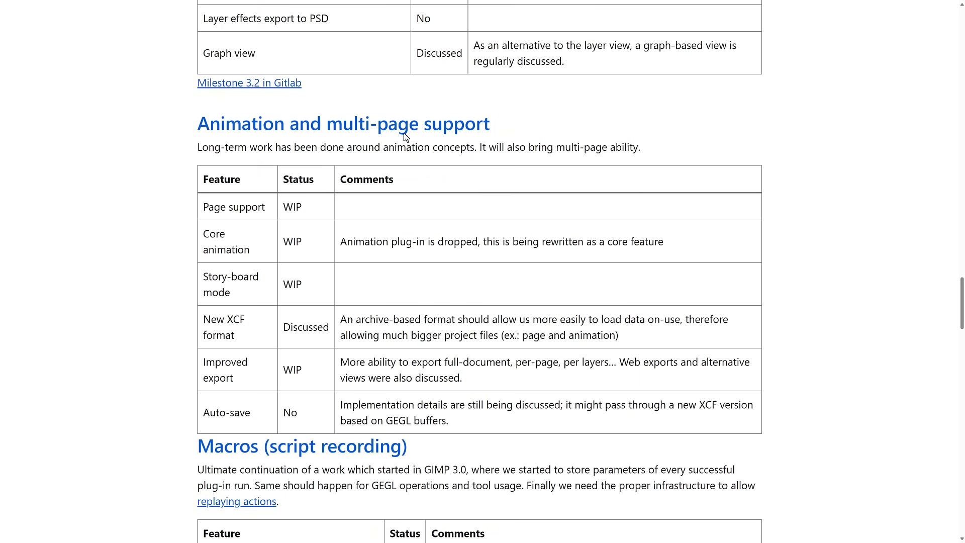
scroll(down, 3)
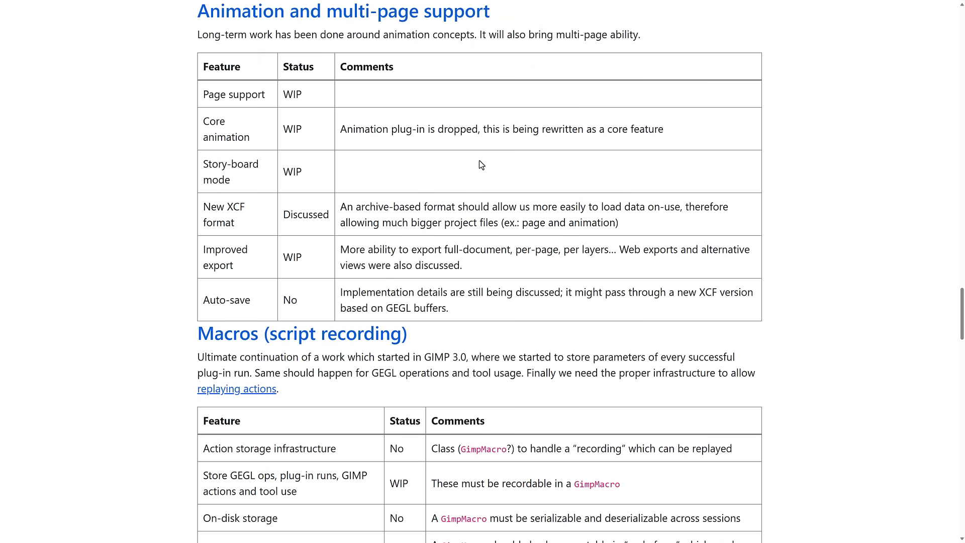
scroll(up, 3)
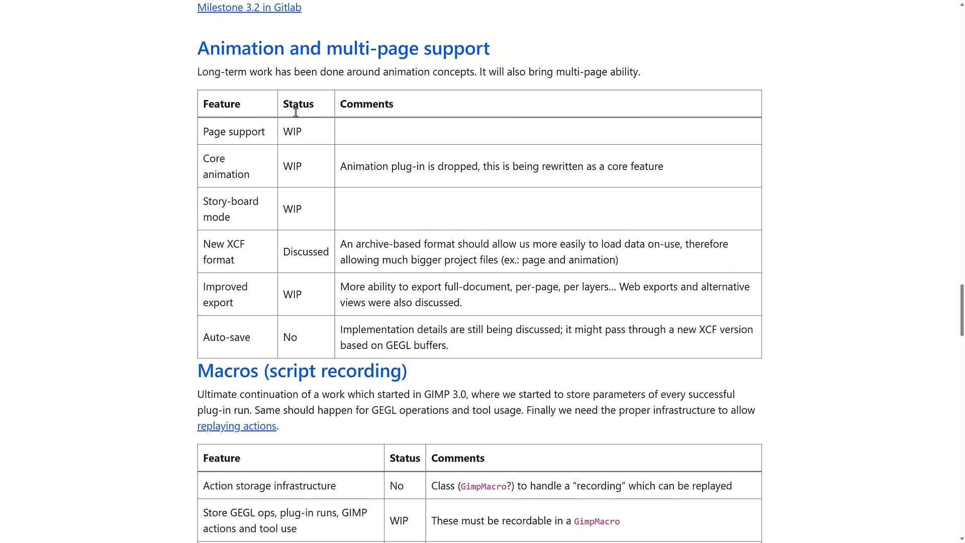
scroll(down, 3)
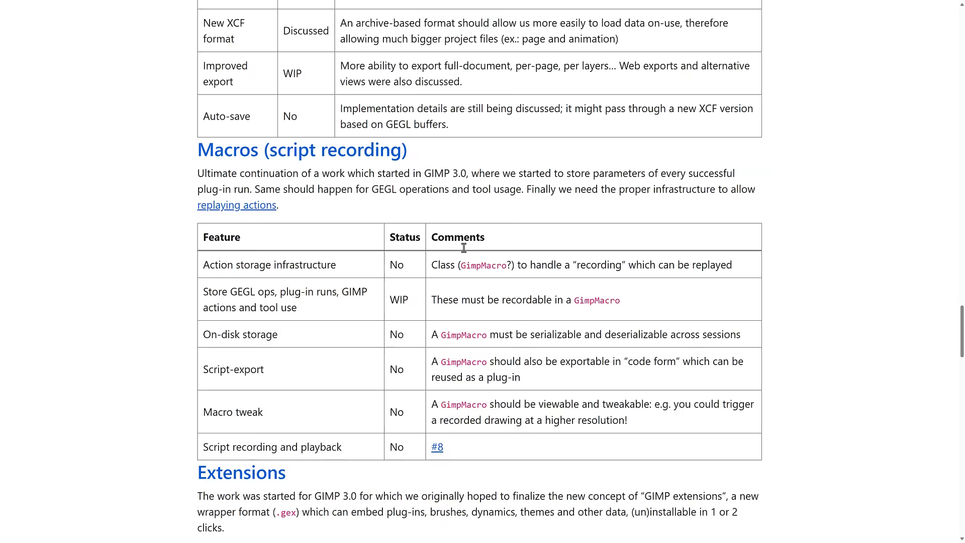
scroll(down, 3)
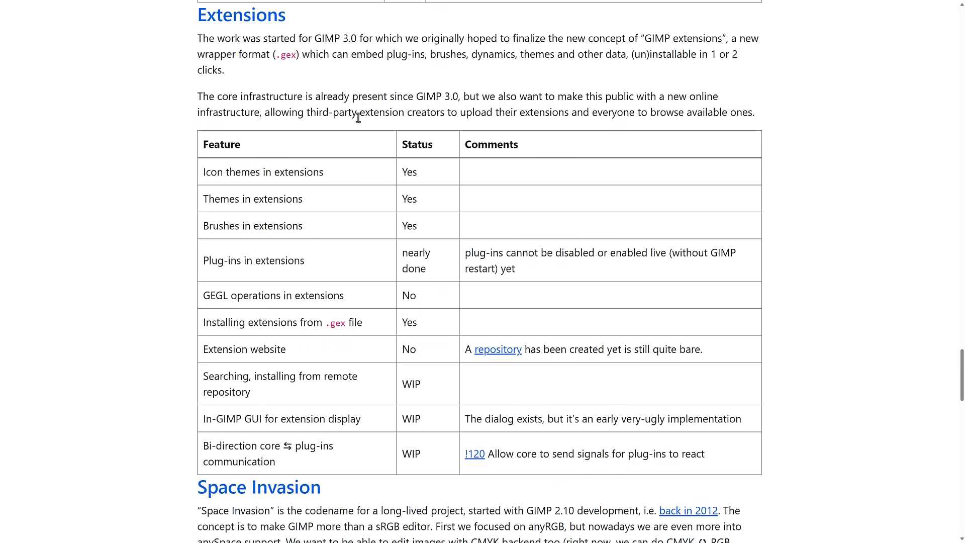
scroll(down, 3)
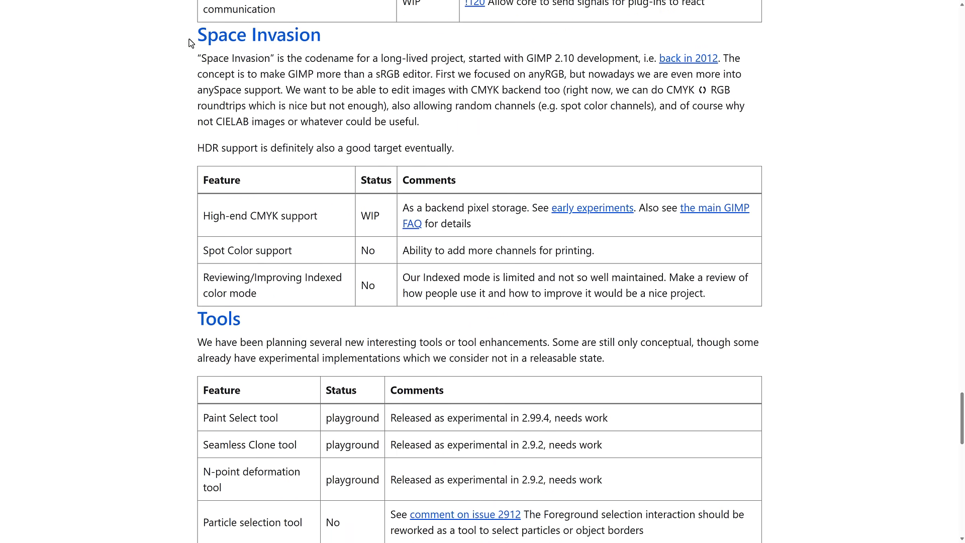
scroll(down, 3)
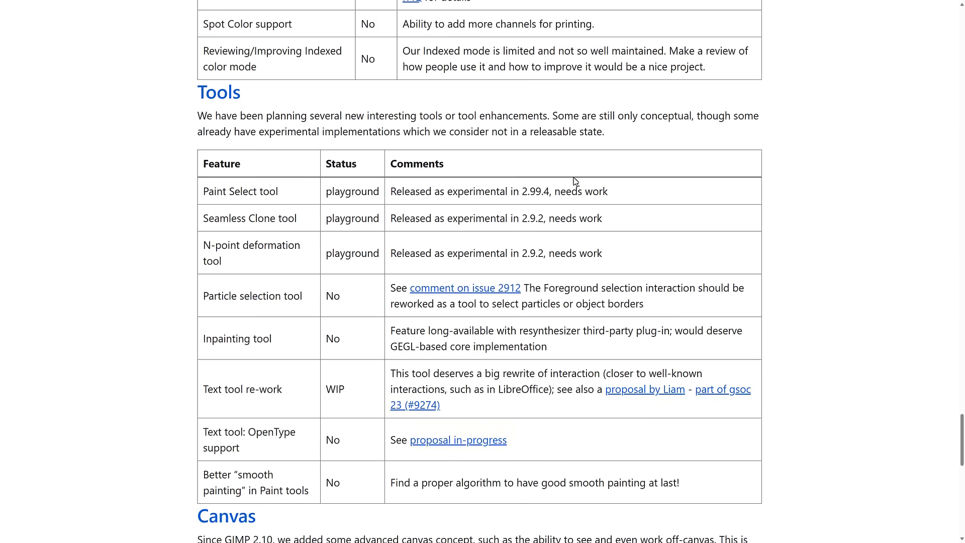
scroll(down, 3)
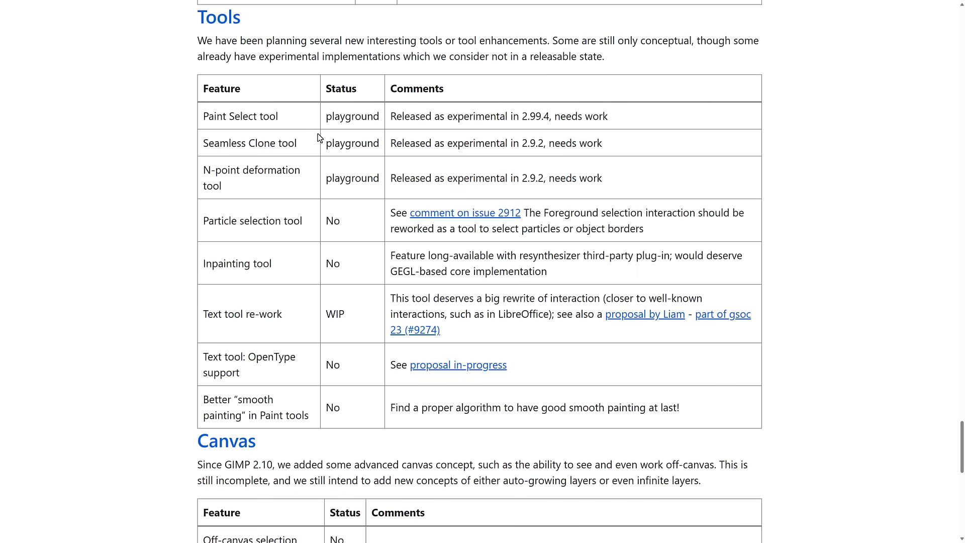
mouse_move(255, 229)
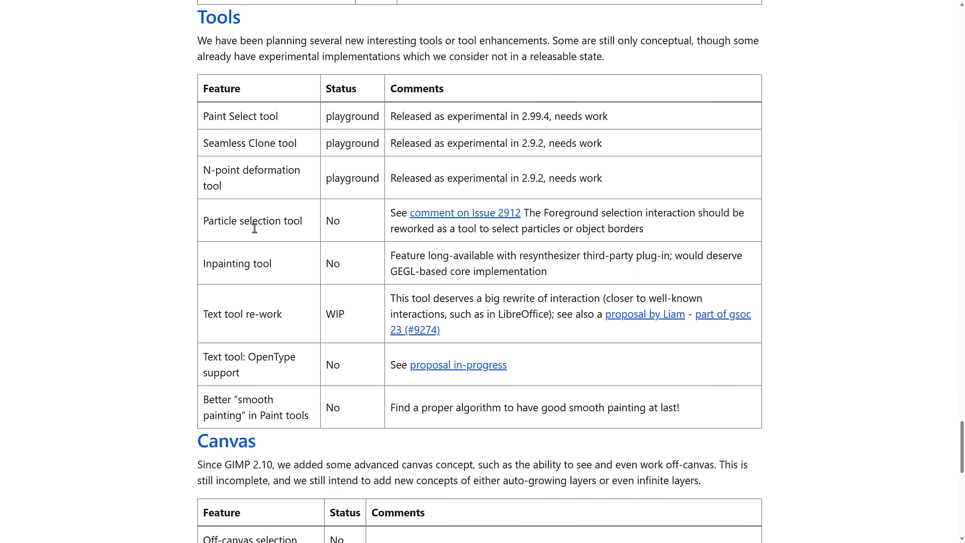
mouse_move(233, 226)
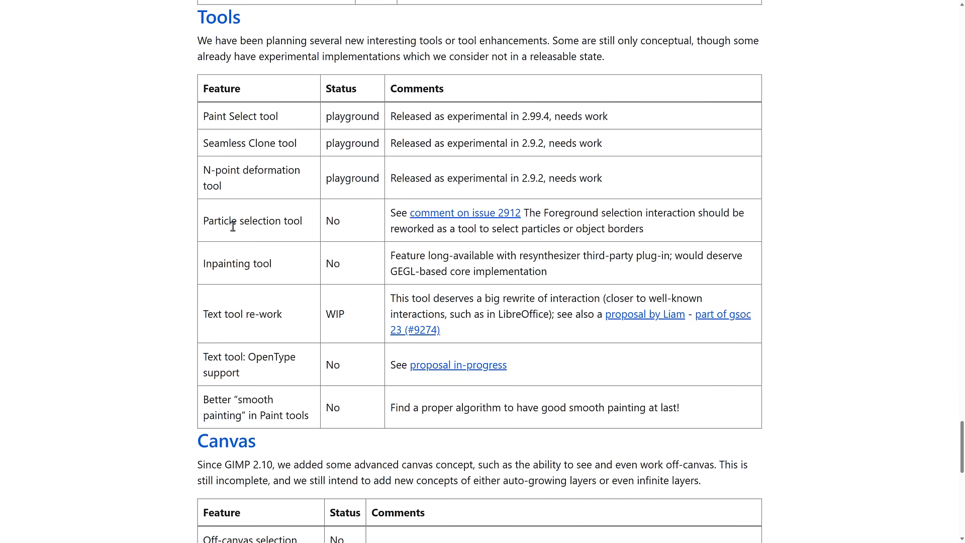
Step: Highlight 'playground' for the N-point deformation tool, finish the roadmap and follow the 'GIMP Website' footer link
double_click(352, 117)
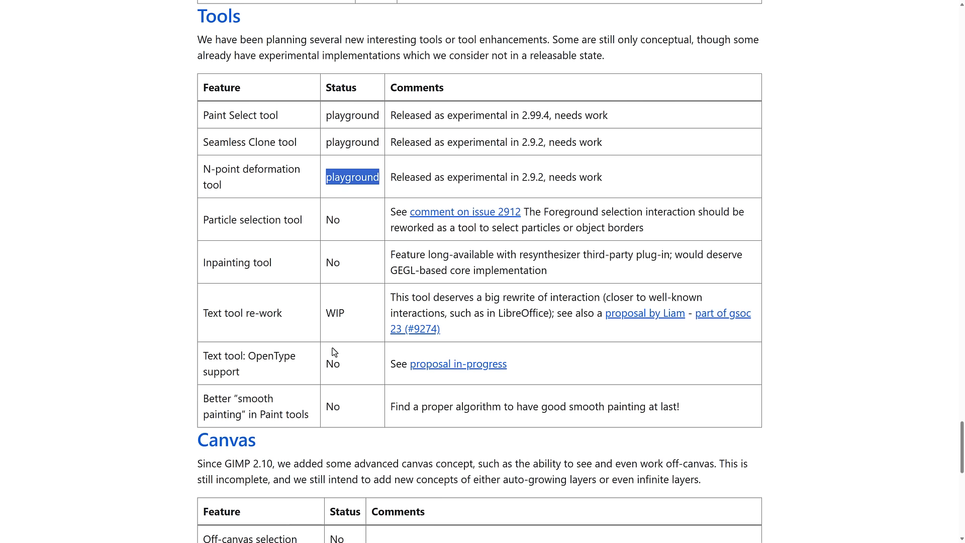
scroll(down, 3)
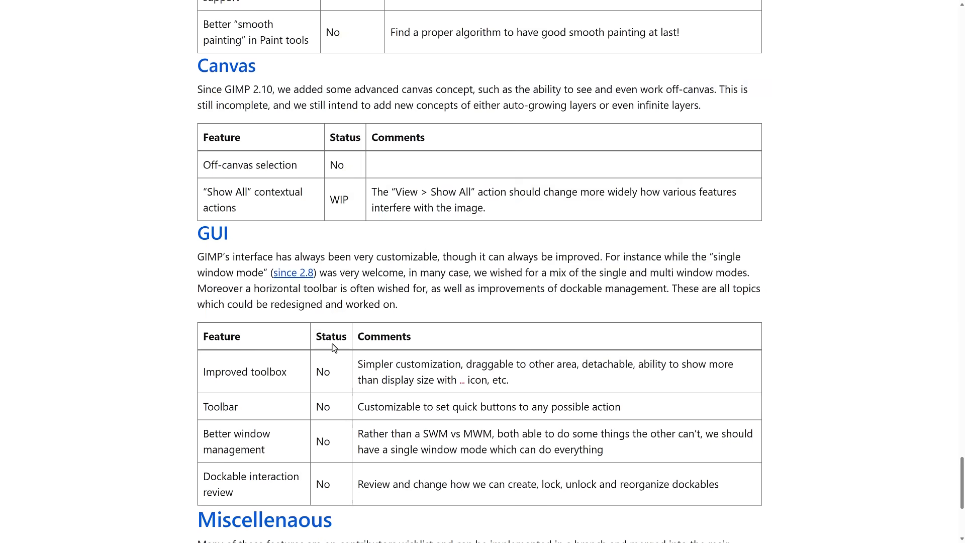
scroll(down, 3)
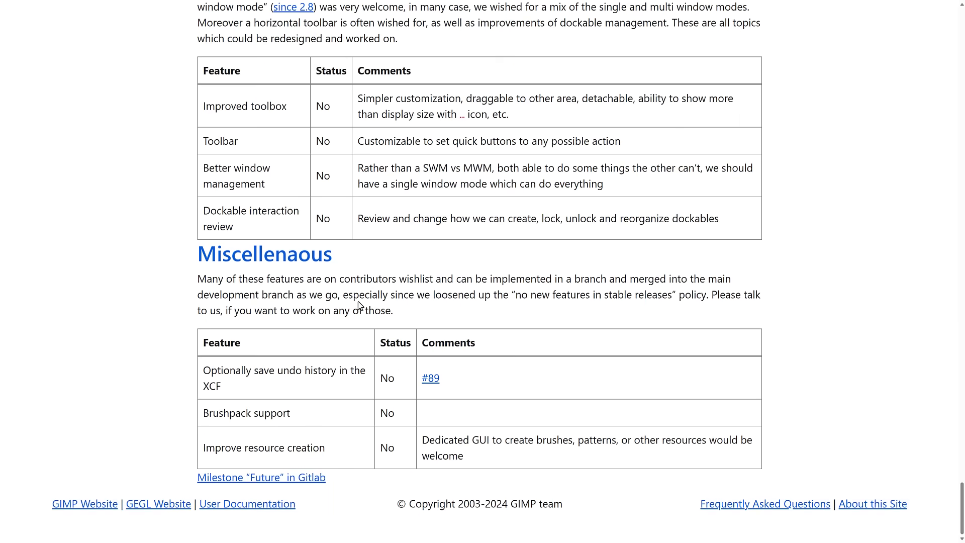
mouse_move(589, 255)
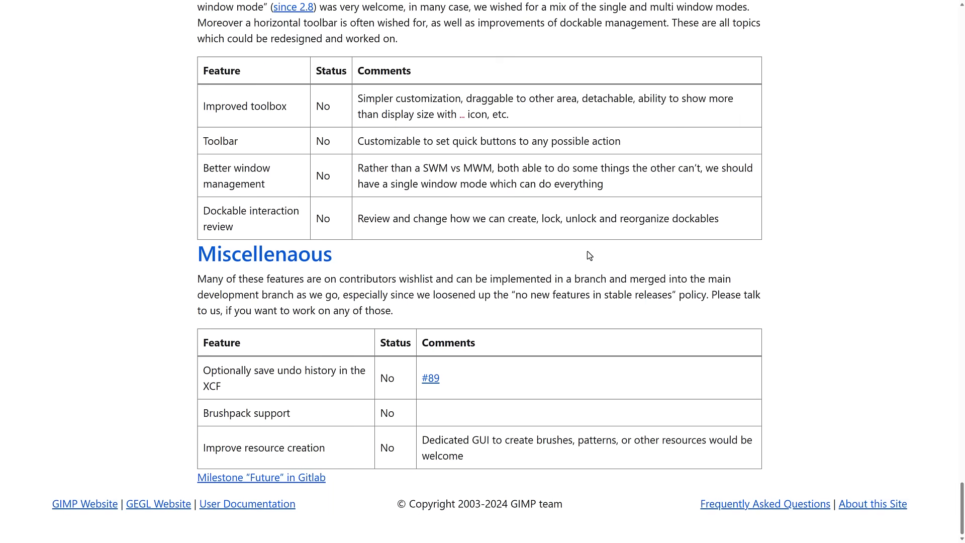
click(84, 504)
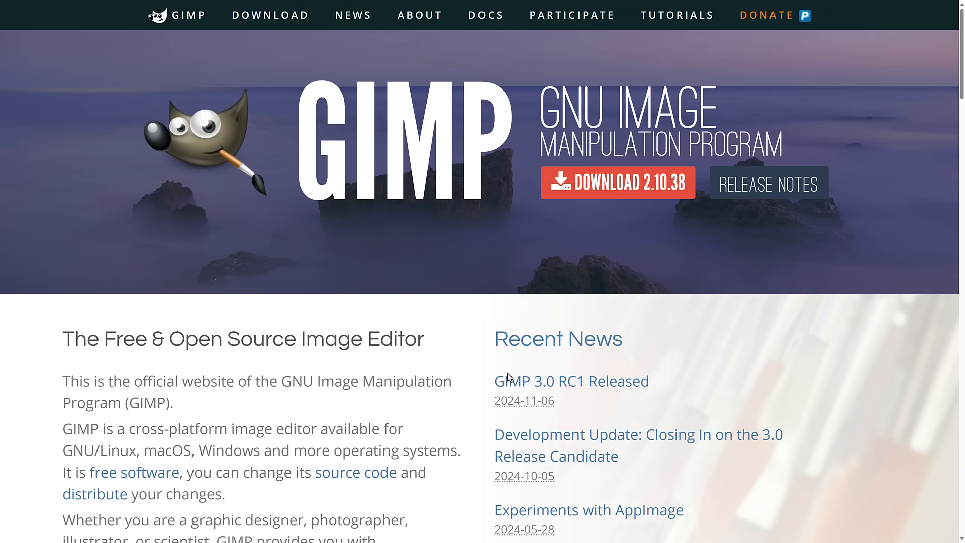
mouse_move(424, 317)
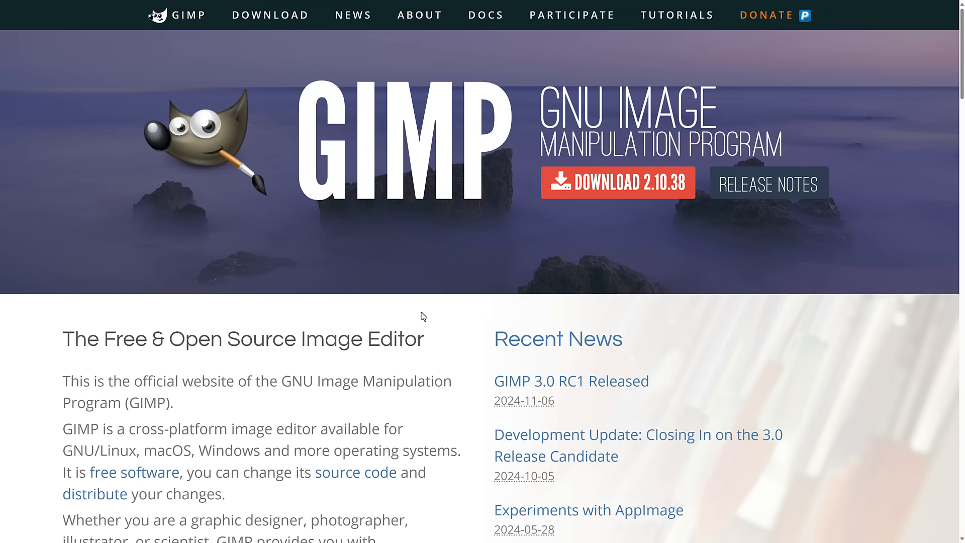